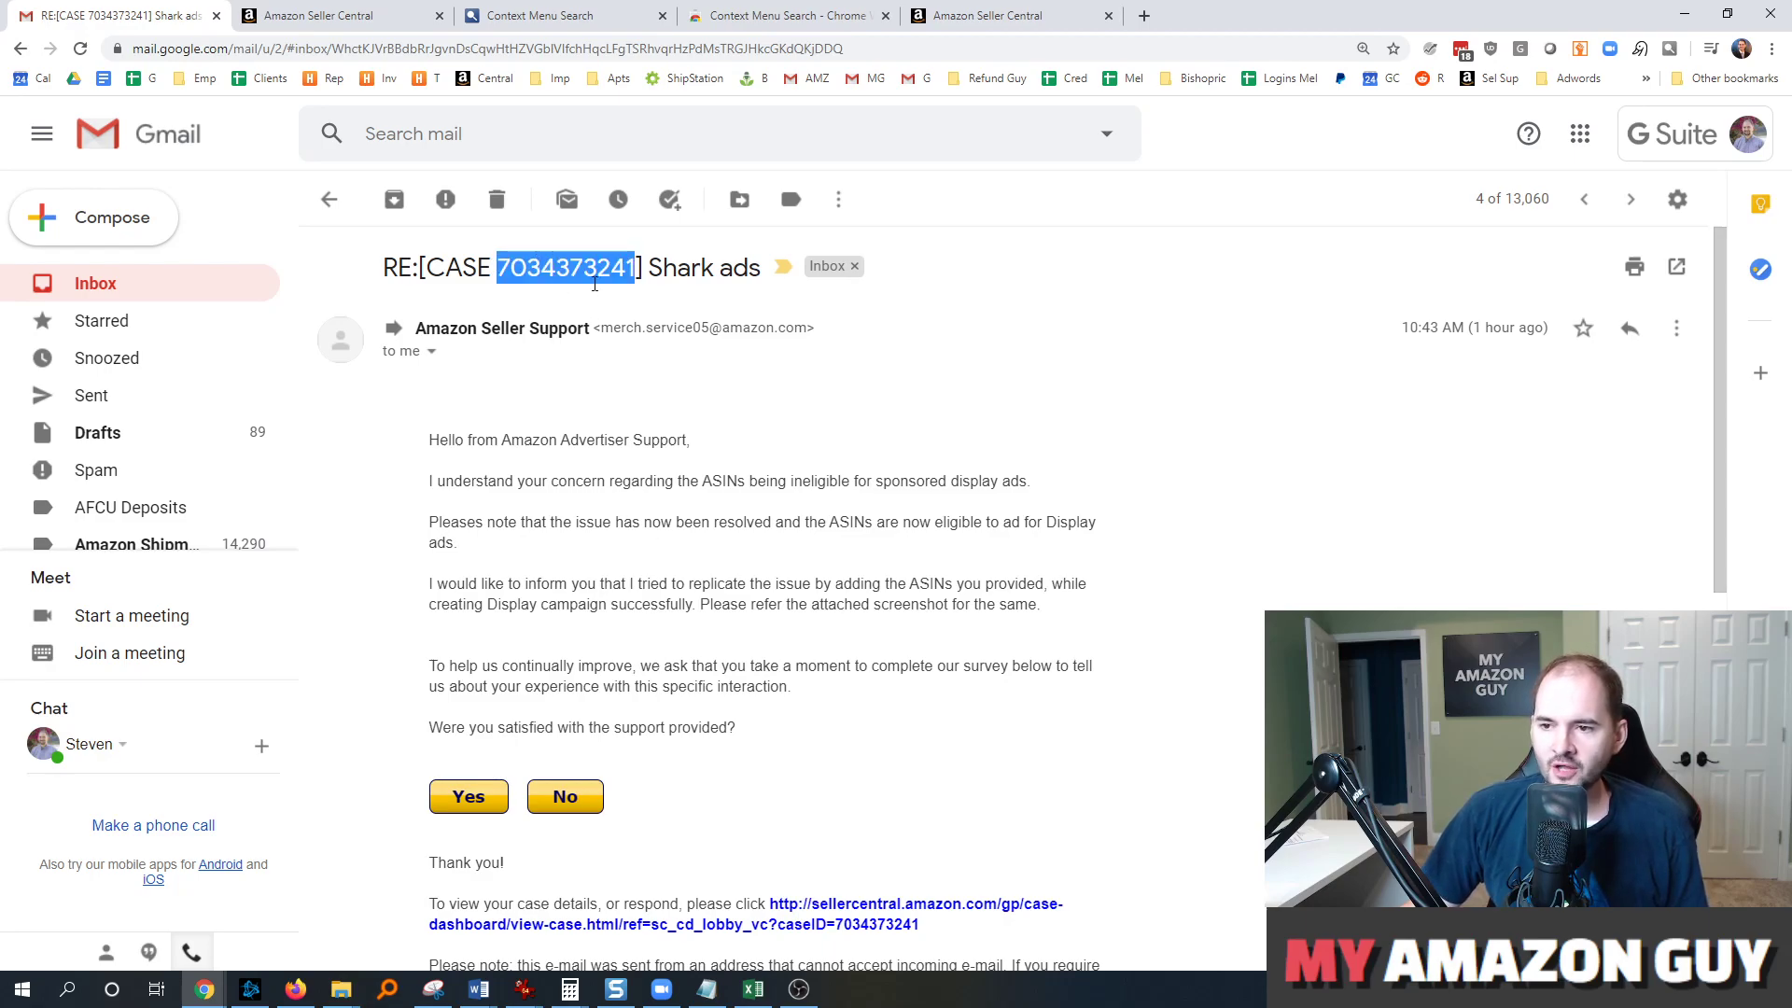
pyautogui.rightClick(592, 267)
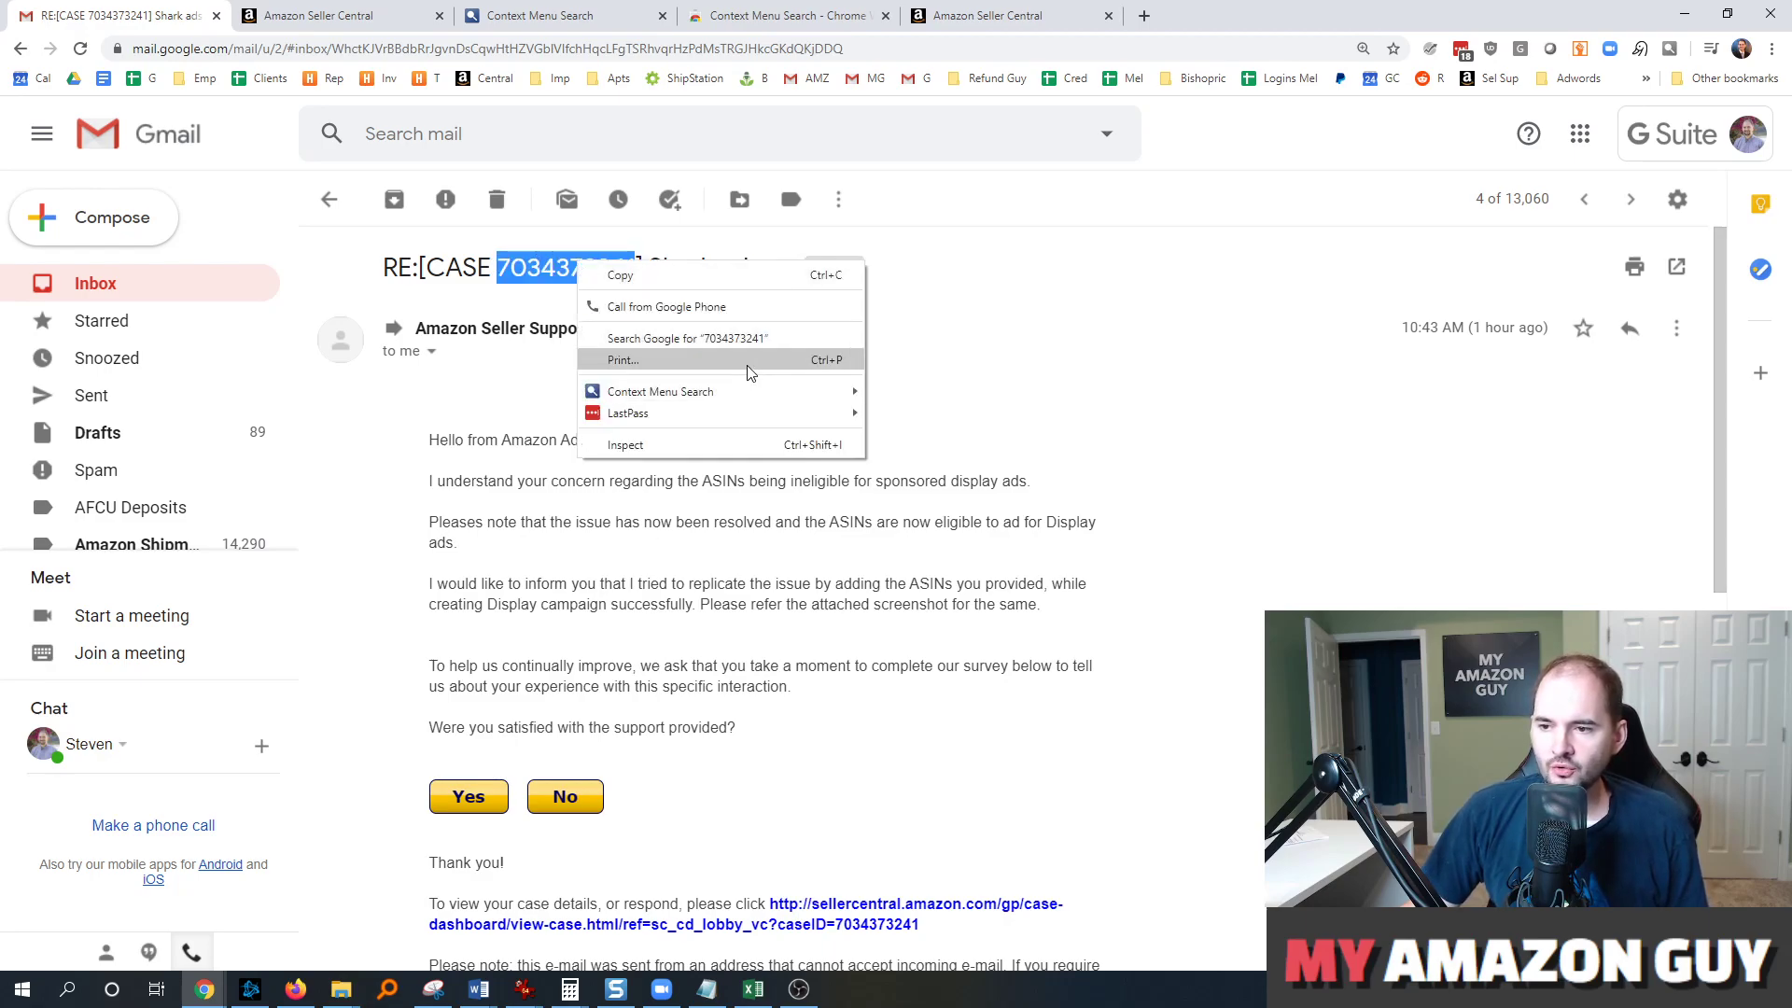
pyautogui.moveTo(628, 412)
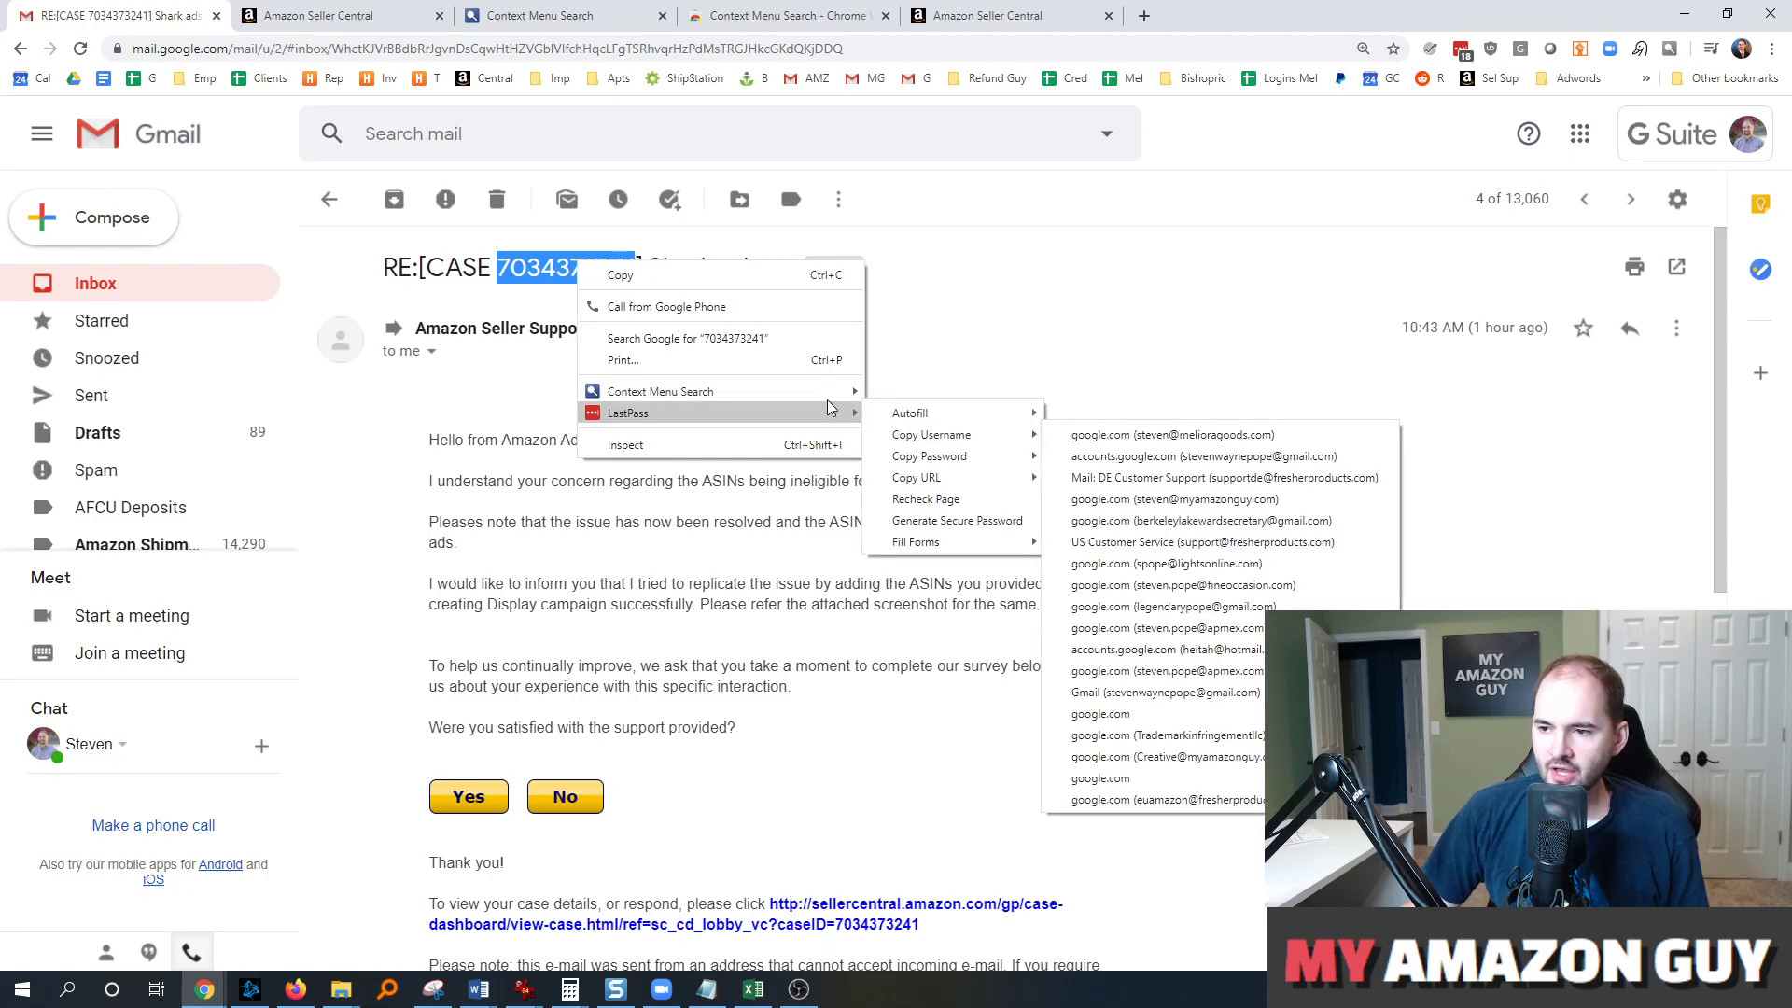
pyautogui.moveTo(659, 390)
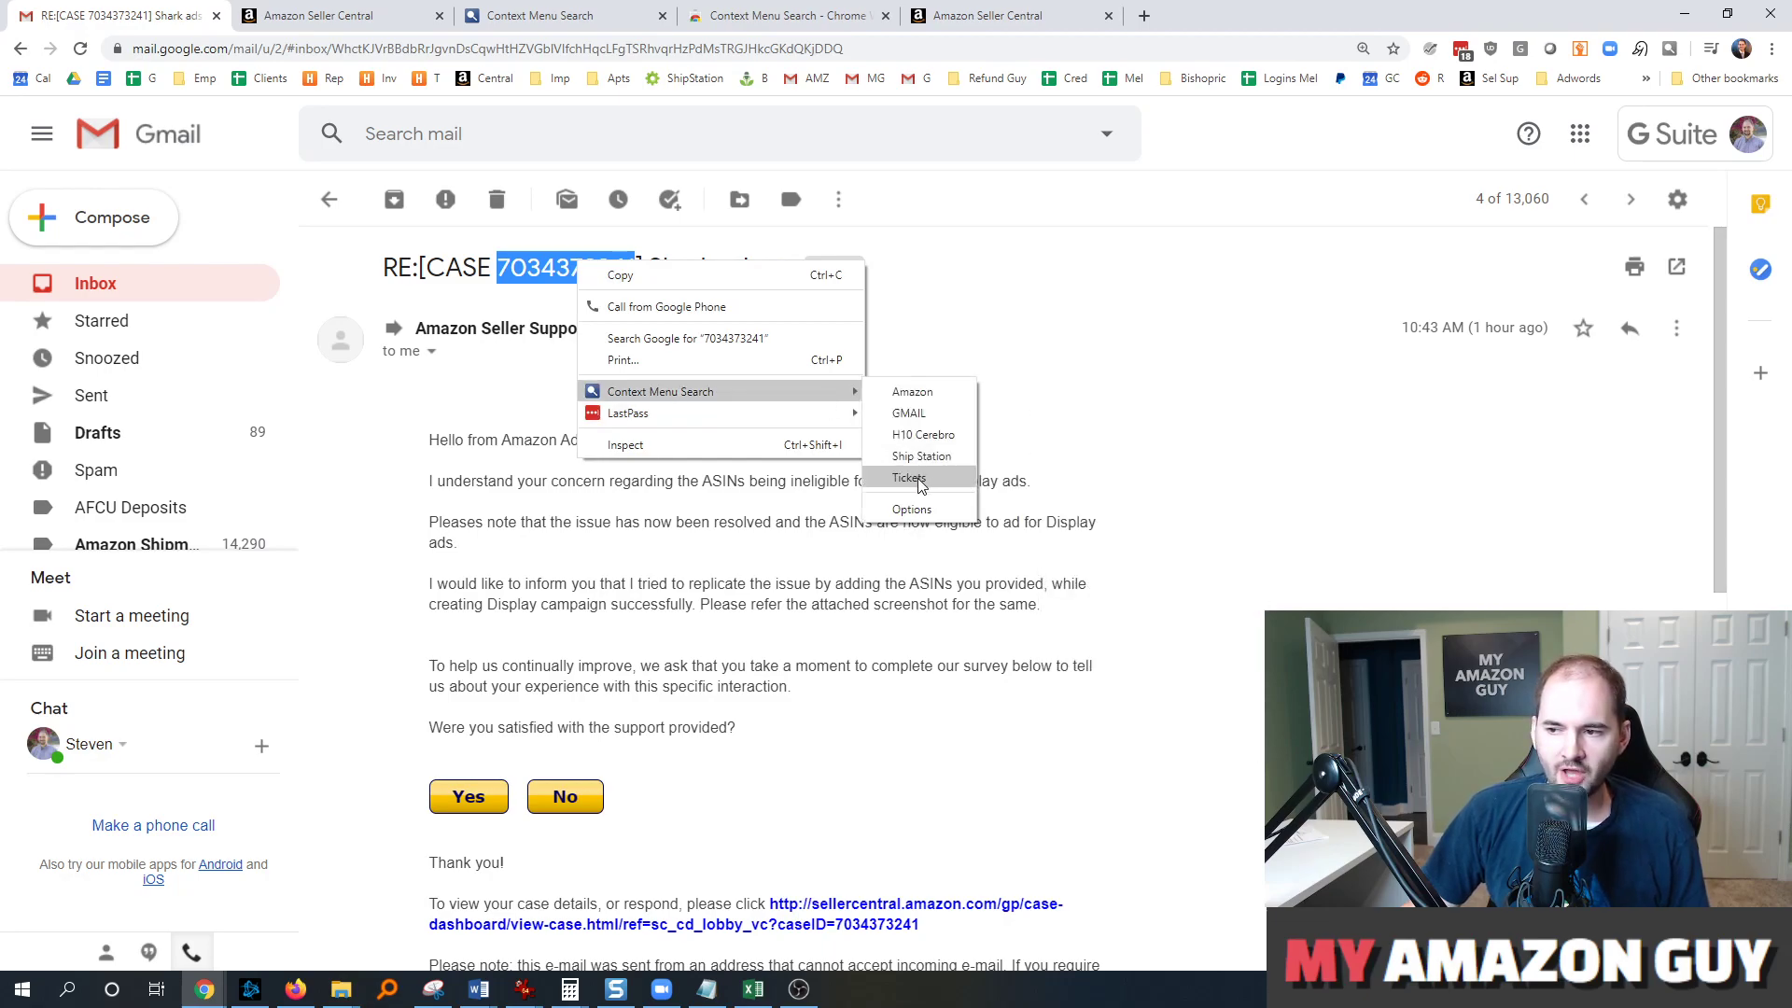
pyautogui.click(909, 478)
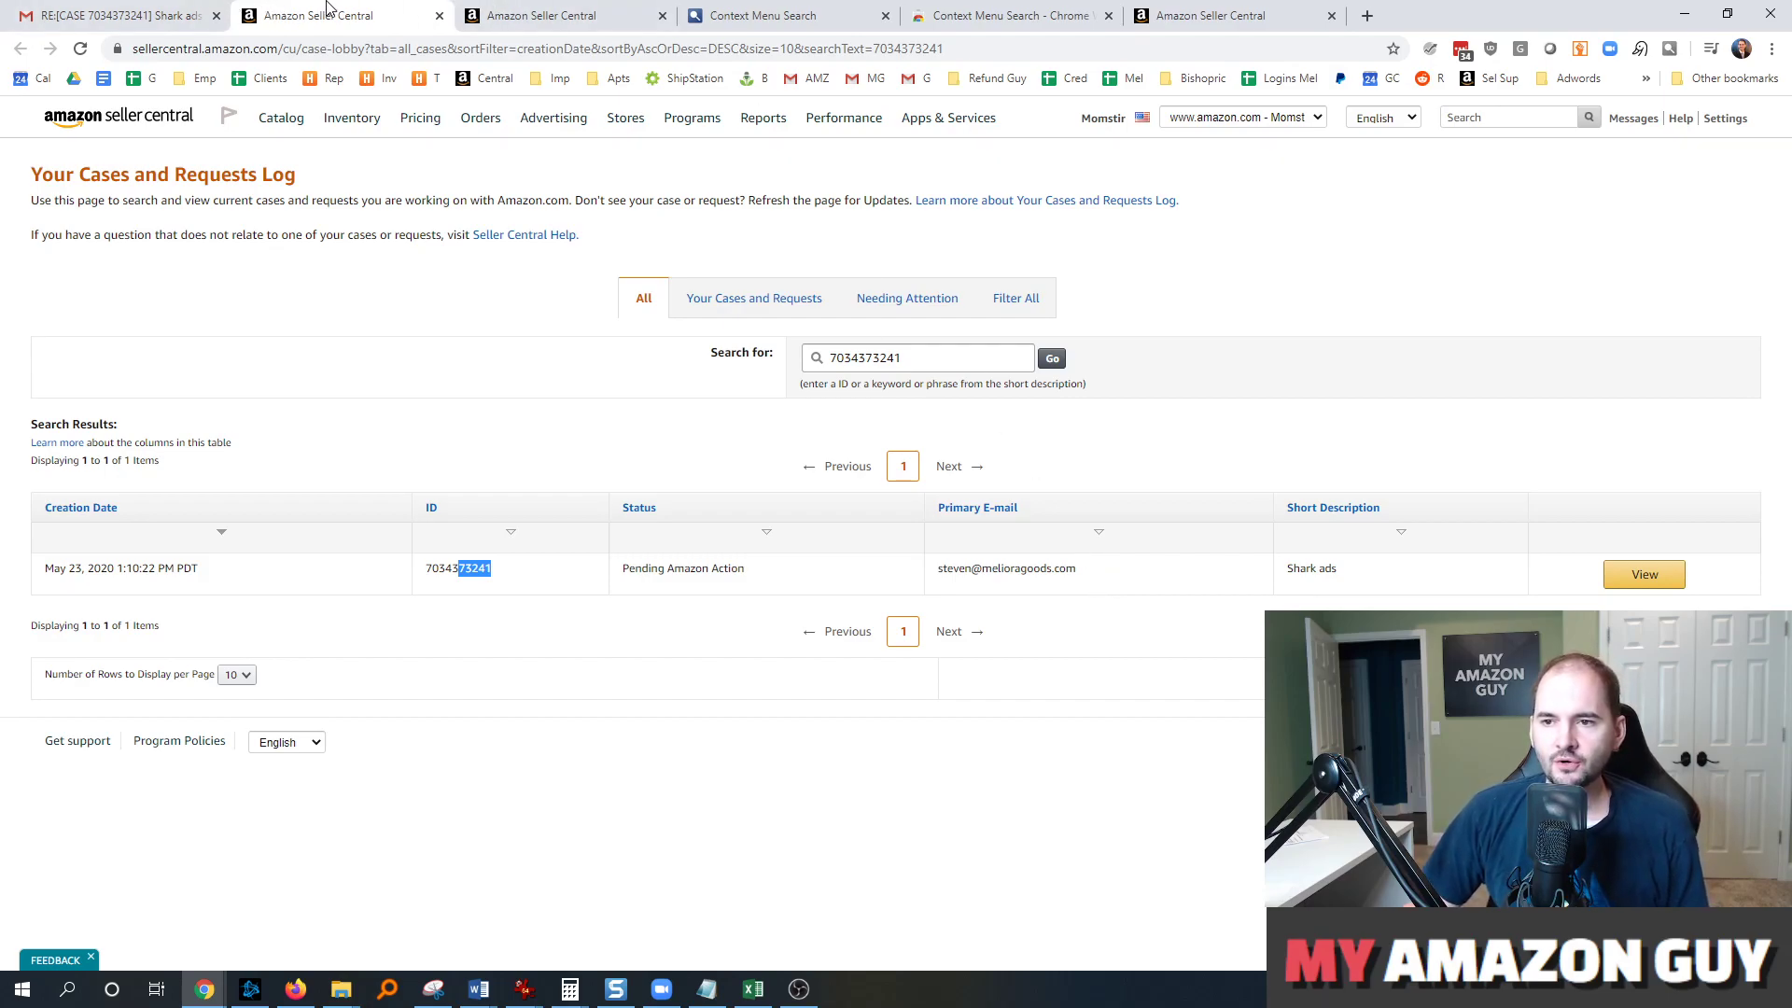
# - Review the Manage Context Menu Items list: Amazon, GMAIL, H10 Cerebro, Ship Station, Tickets
pyautogui.click(764, 15)
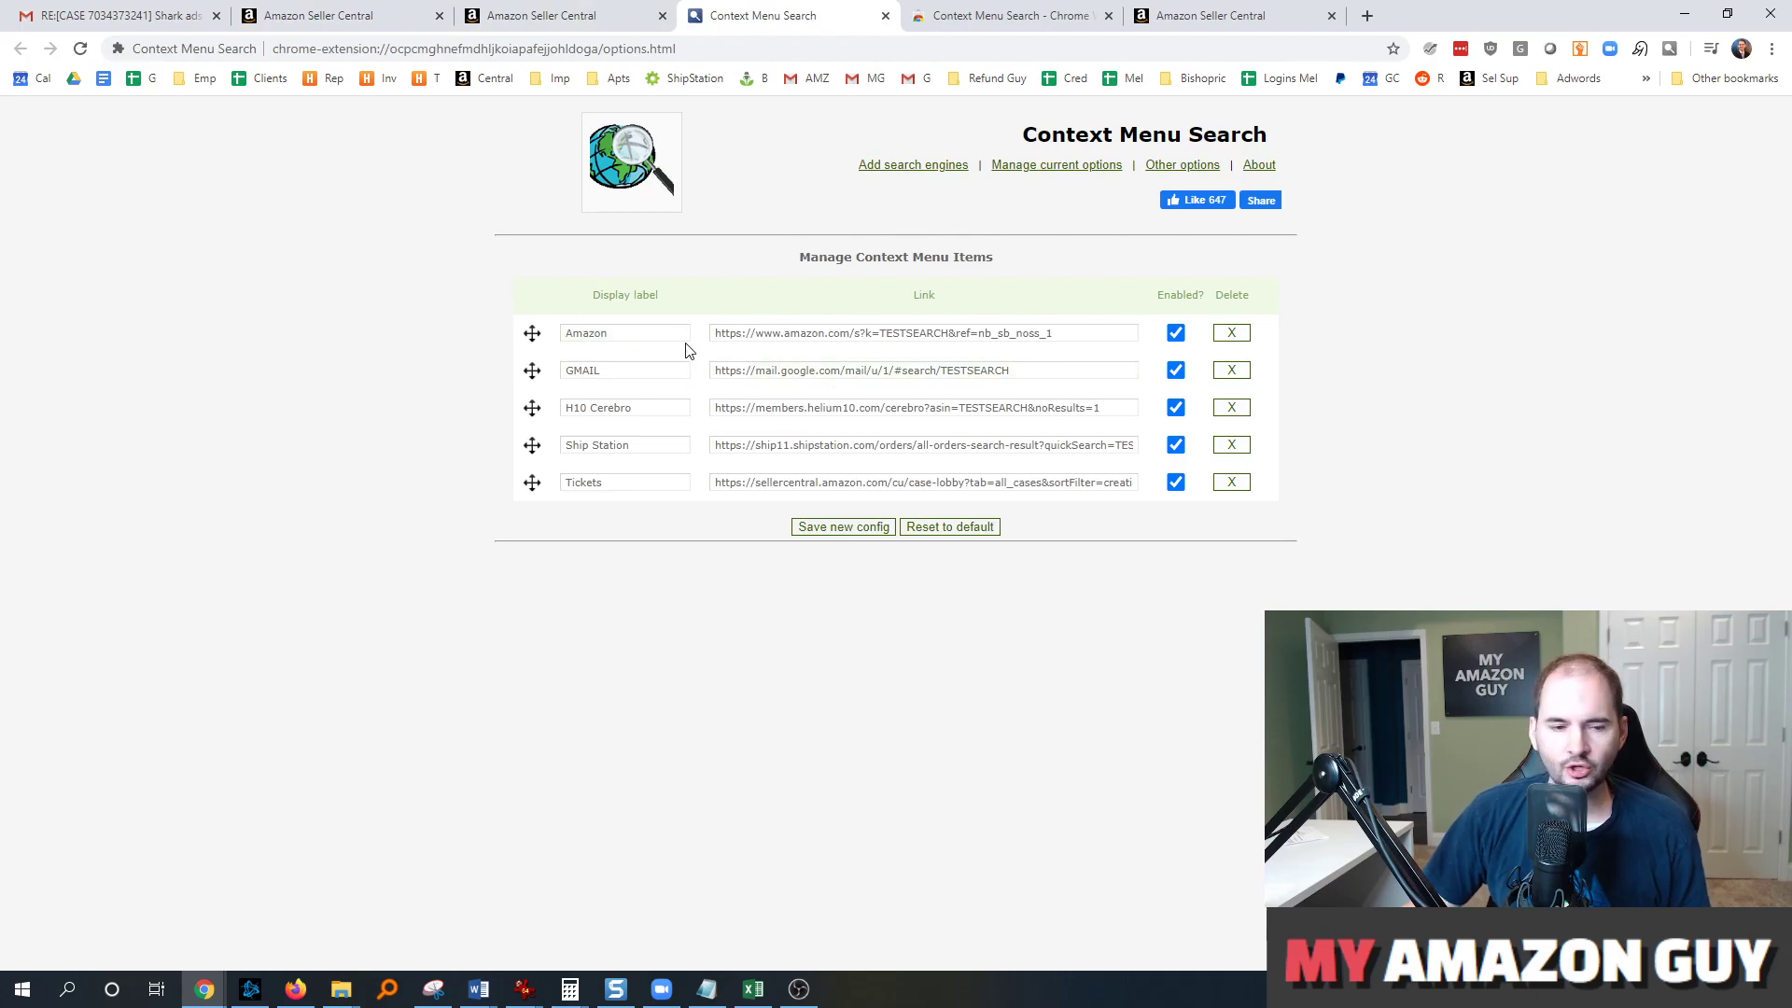
pyautogui.click(926, 332)
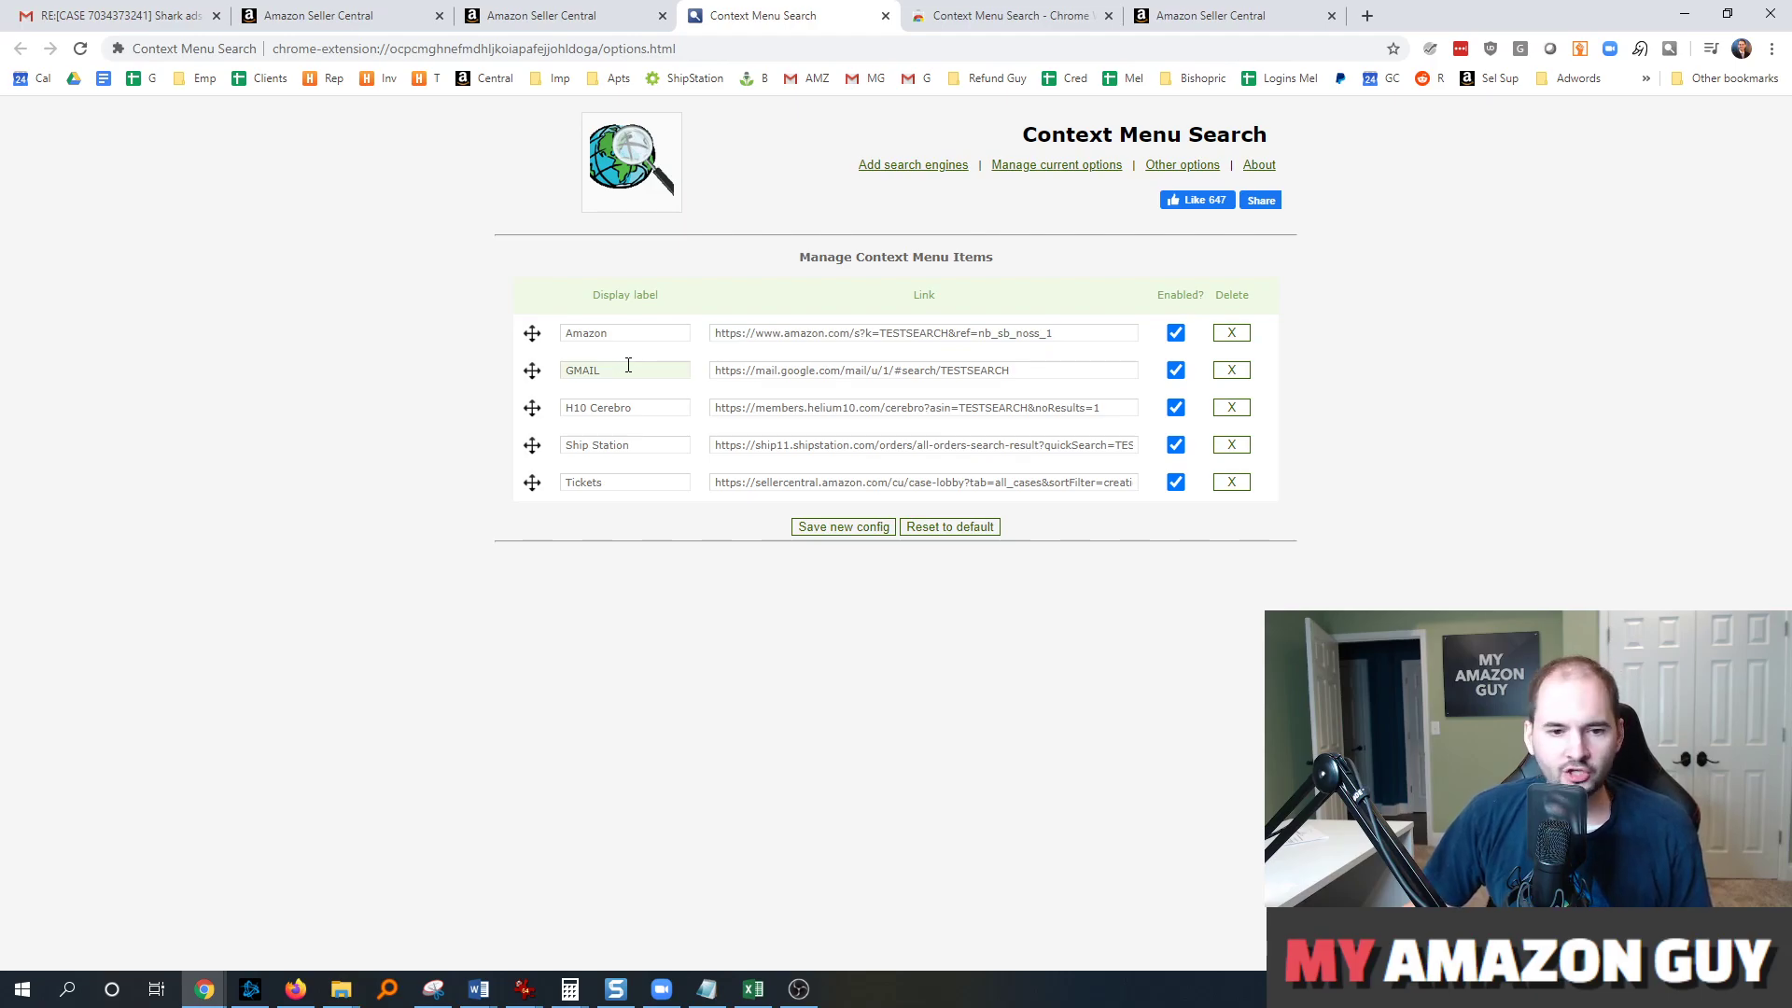
pyautogui.click(823, 370)
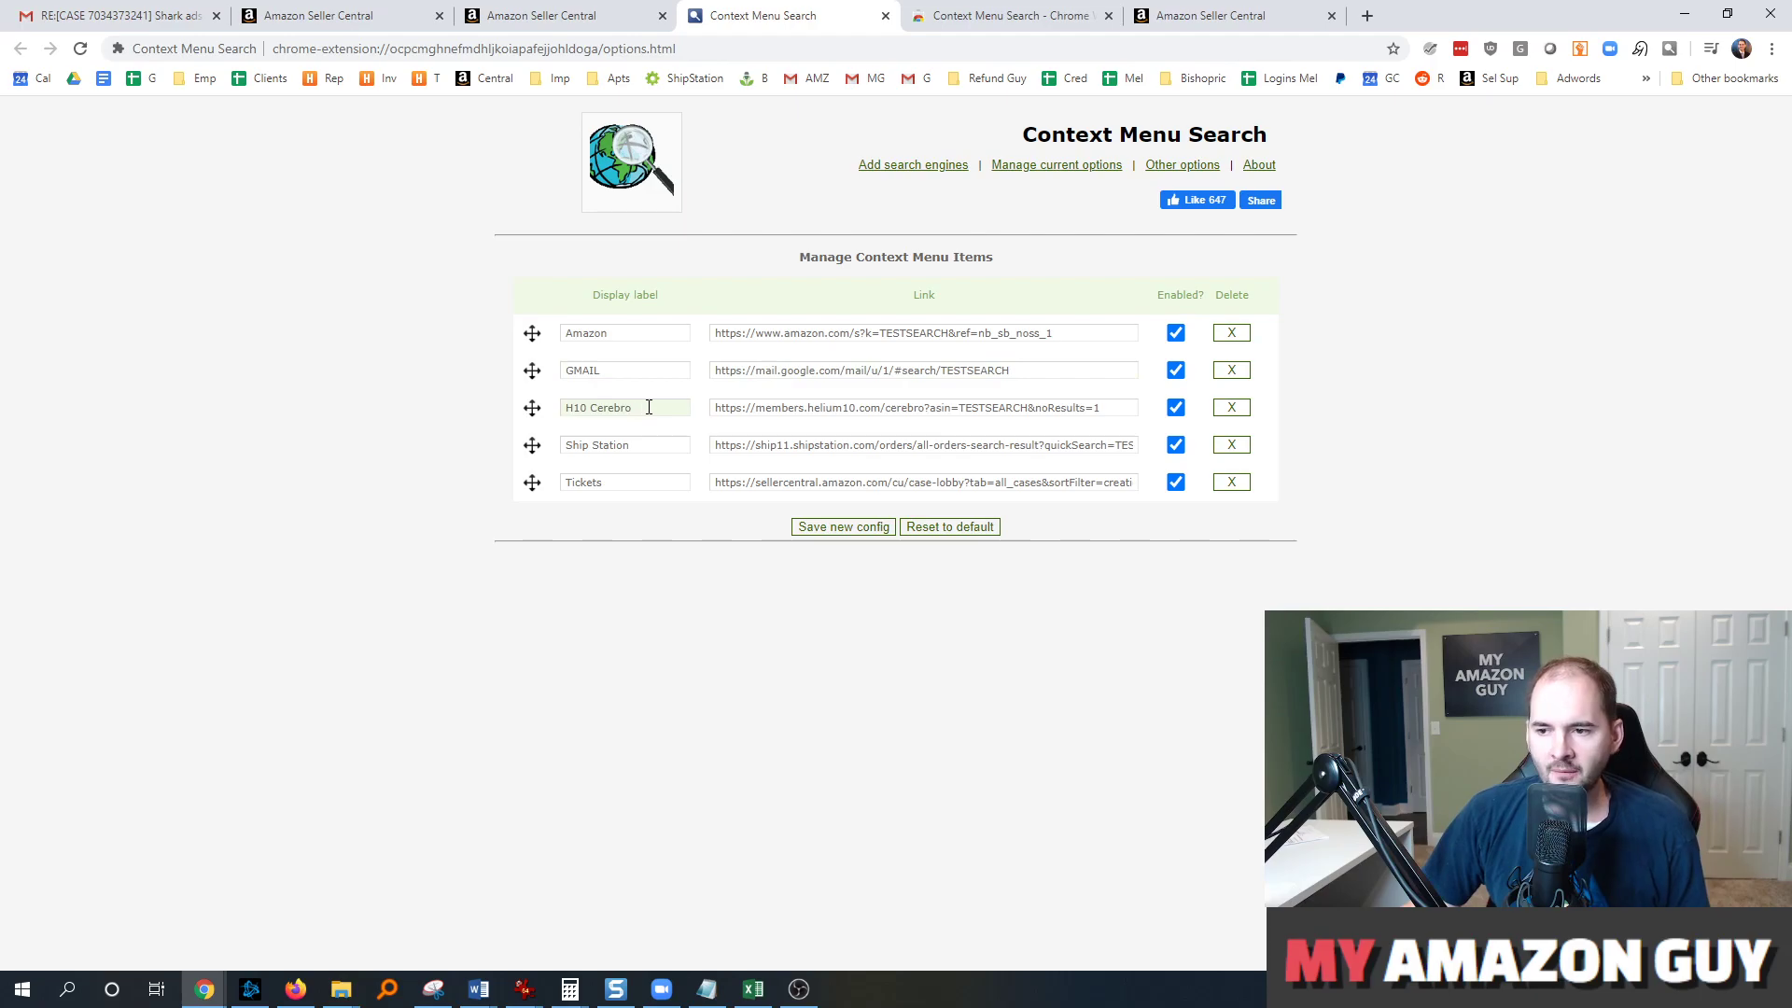
pyautogui.click(787, 407)
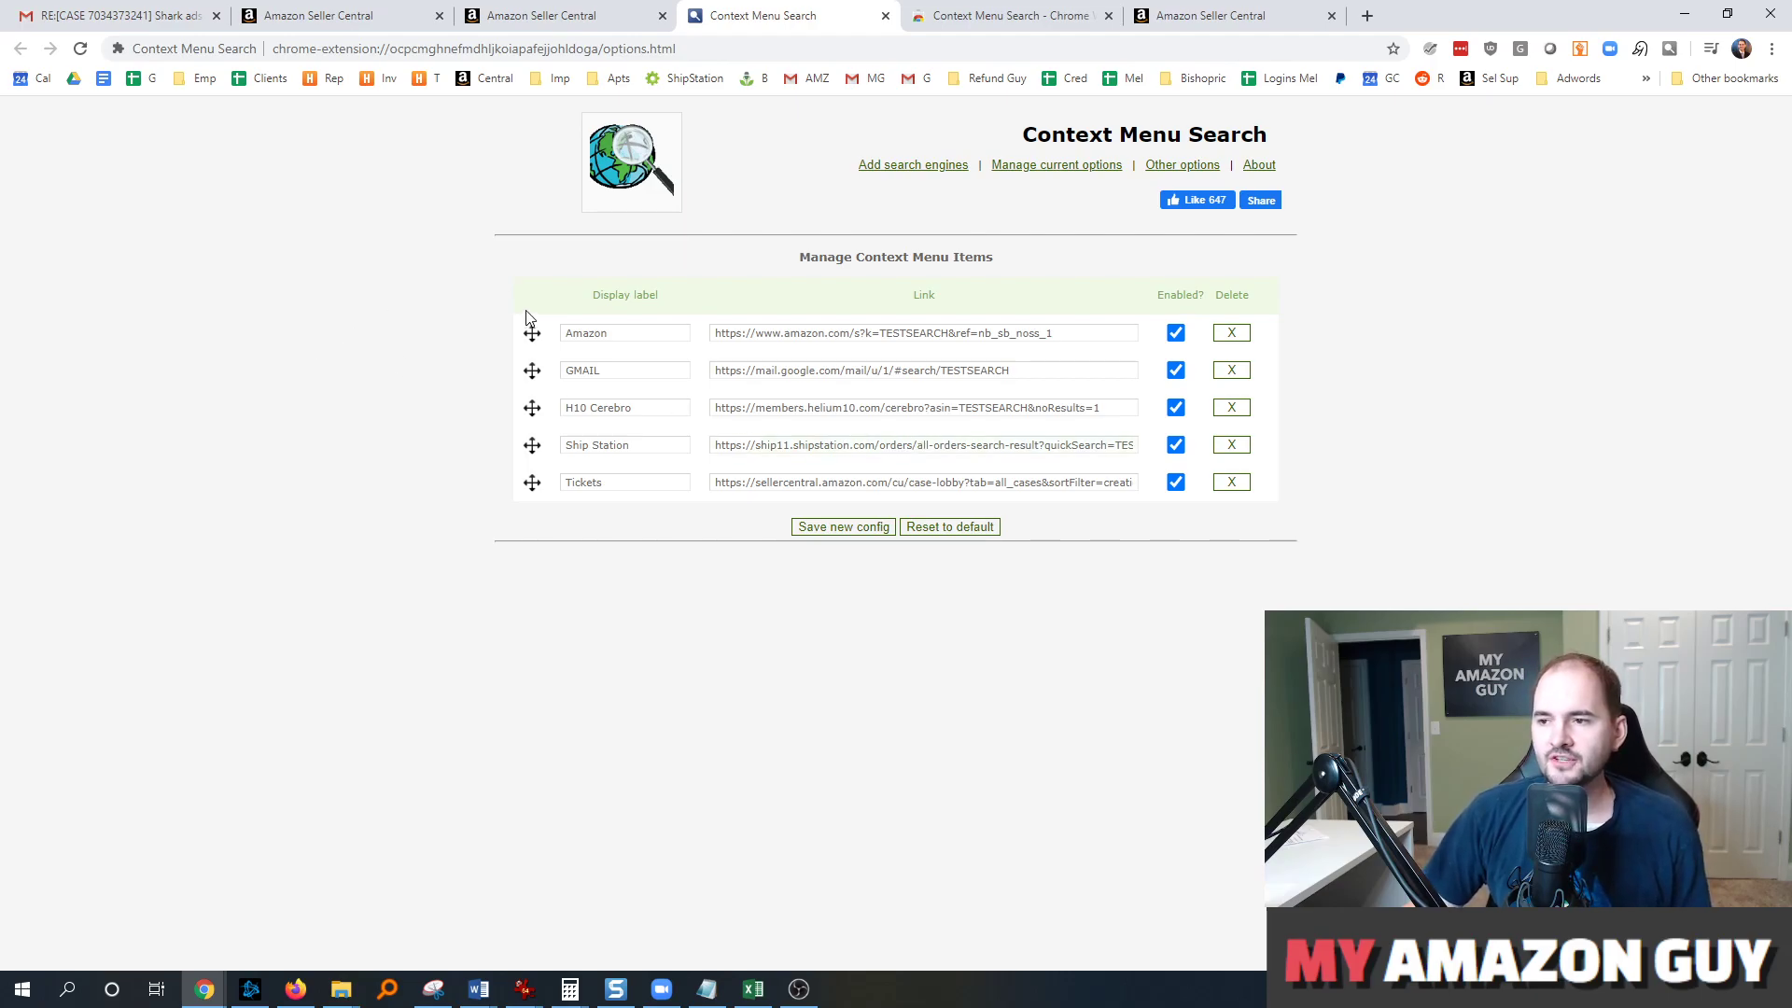
# - View the extension's Chrome Web Store listing, then go to the Add search engines options page
pyautogui.click(1010, 15)
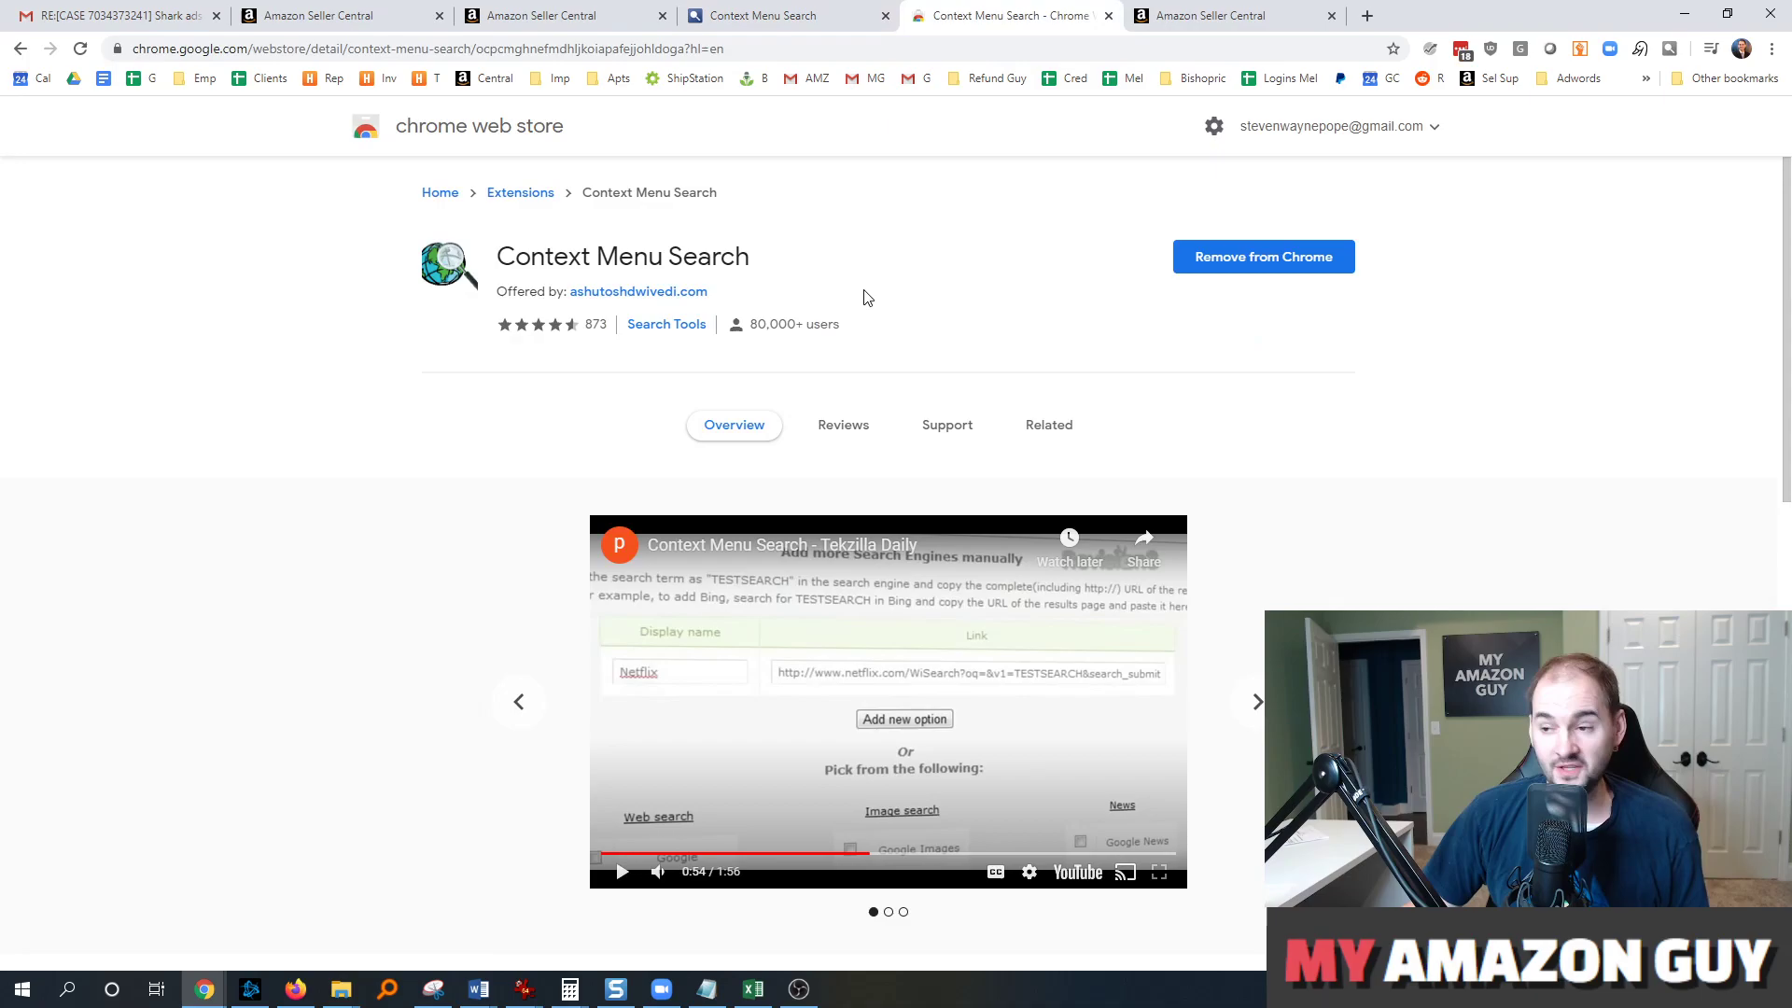
pyautogui.moveTo(929, 256)
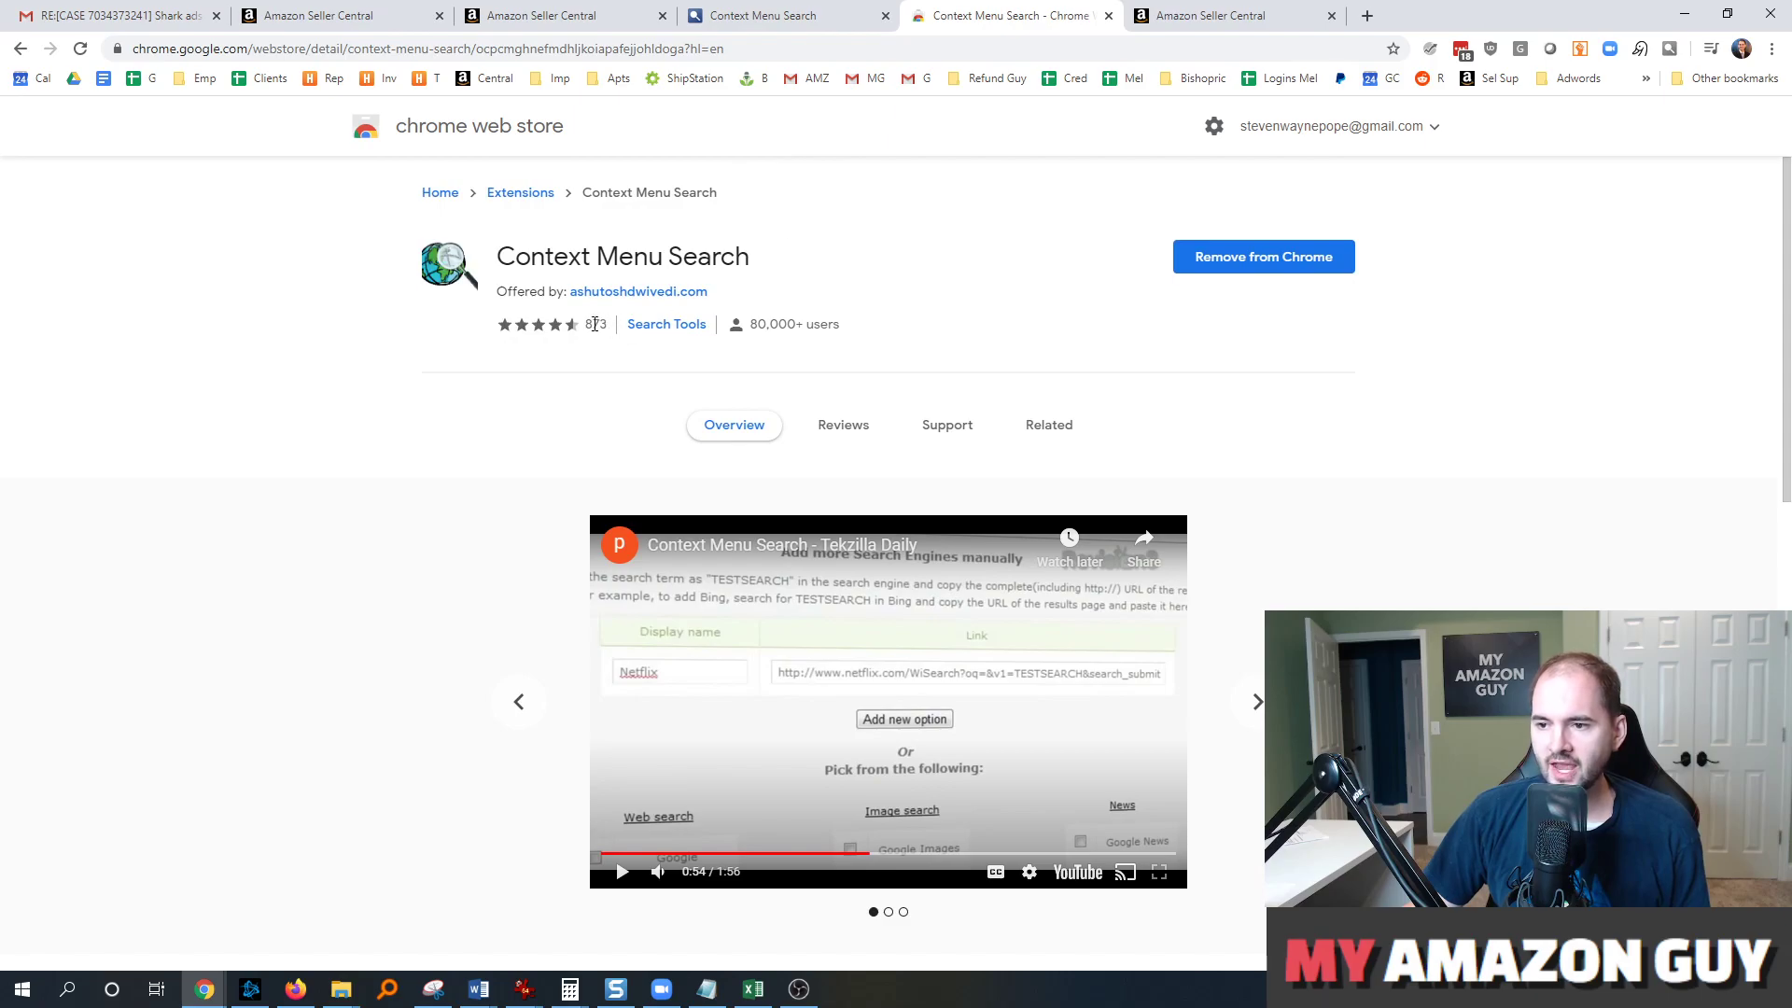
pyautogui.moveTo(588, 325)
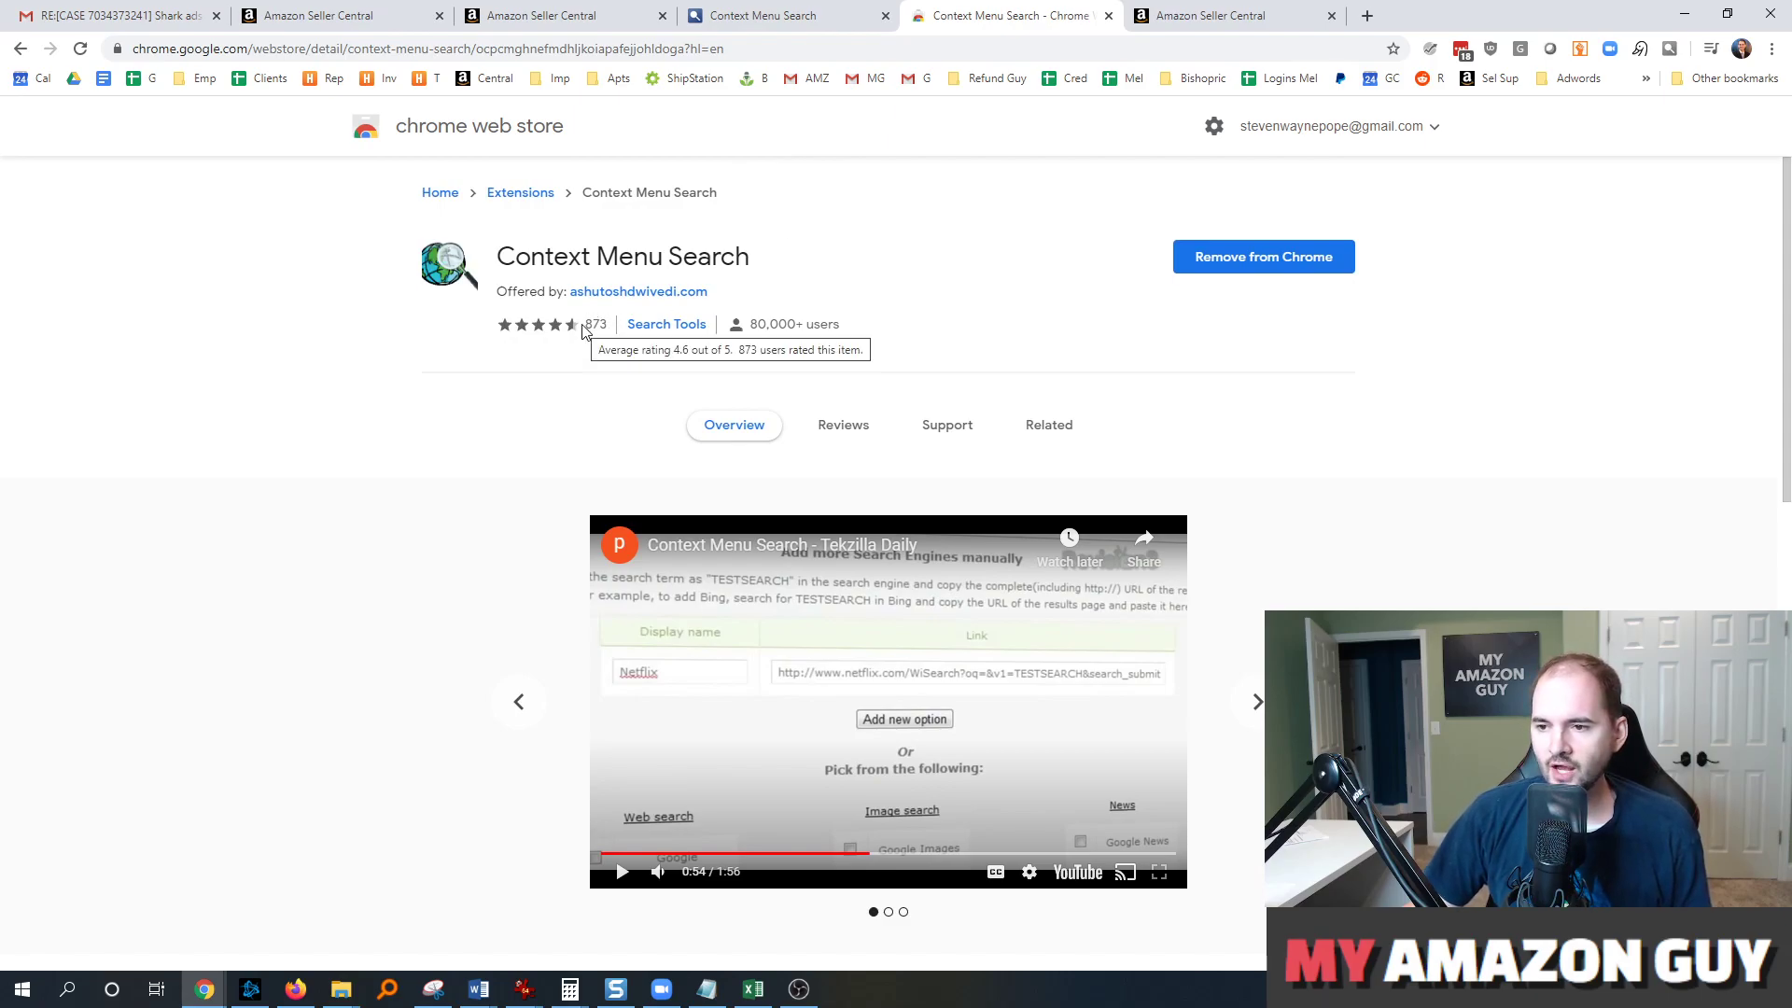
pyautogui.moveTo(1006, 283)
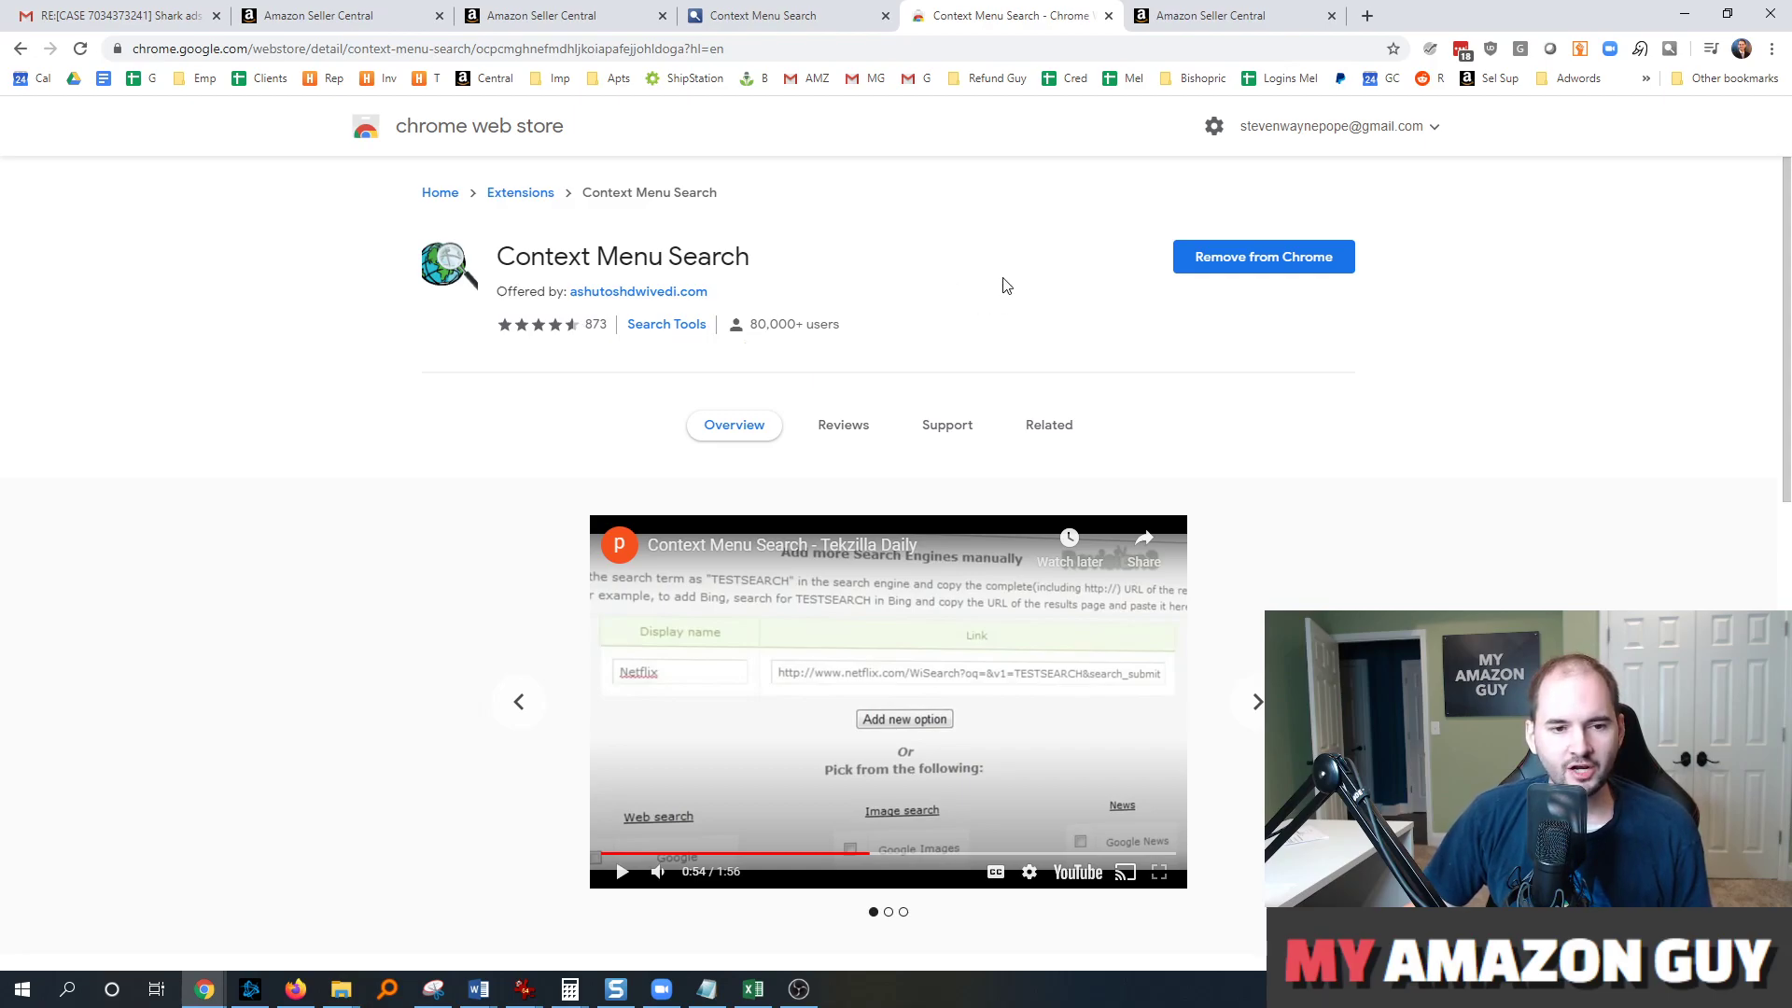
pyautogui.moveTo(1069, 278)
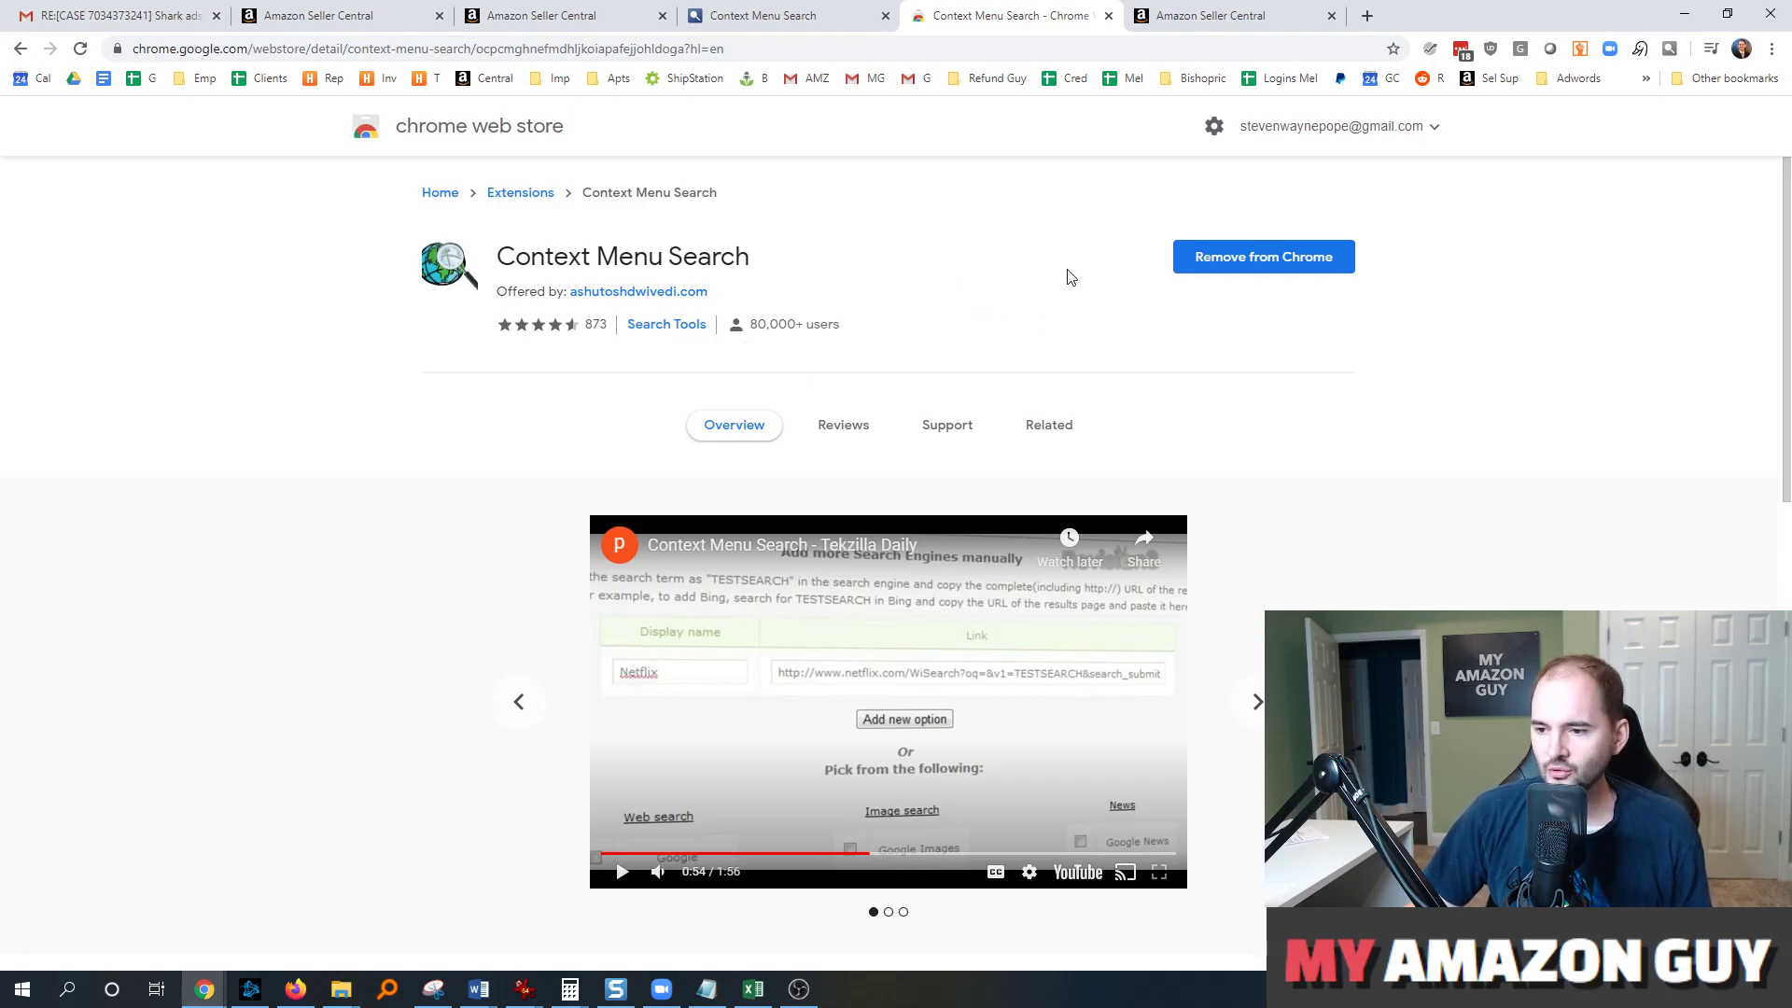
pyautogui.moveTo(1101, 252)
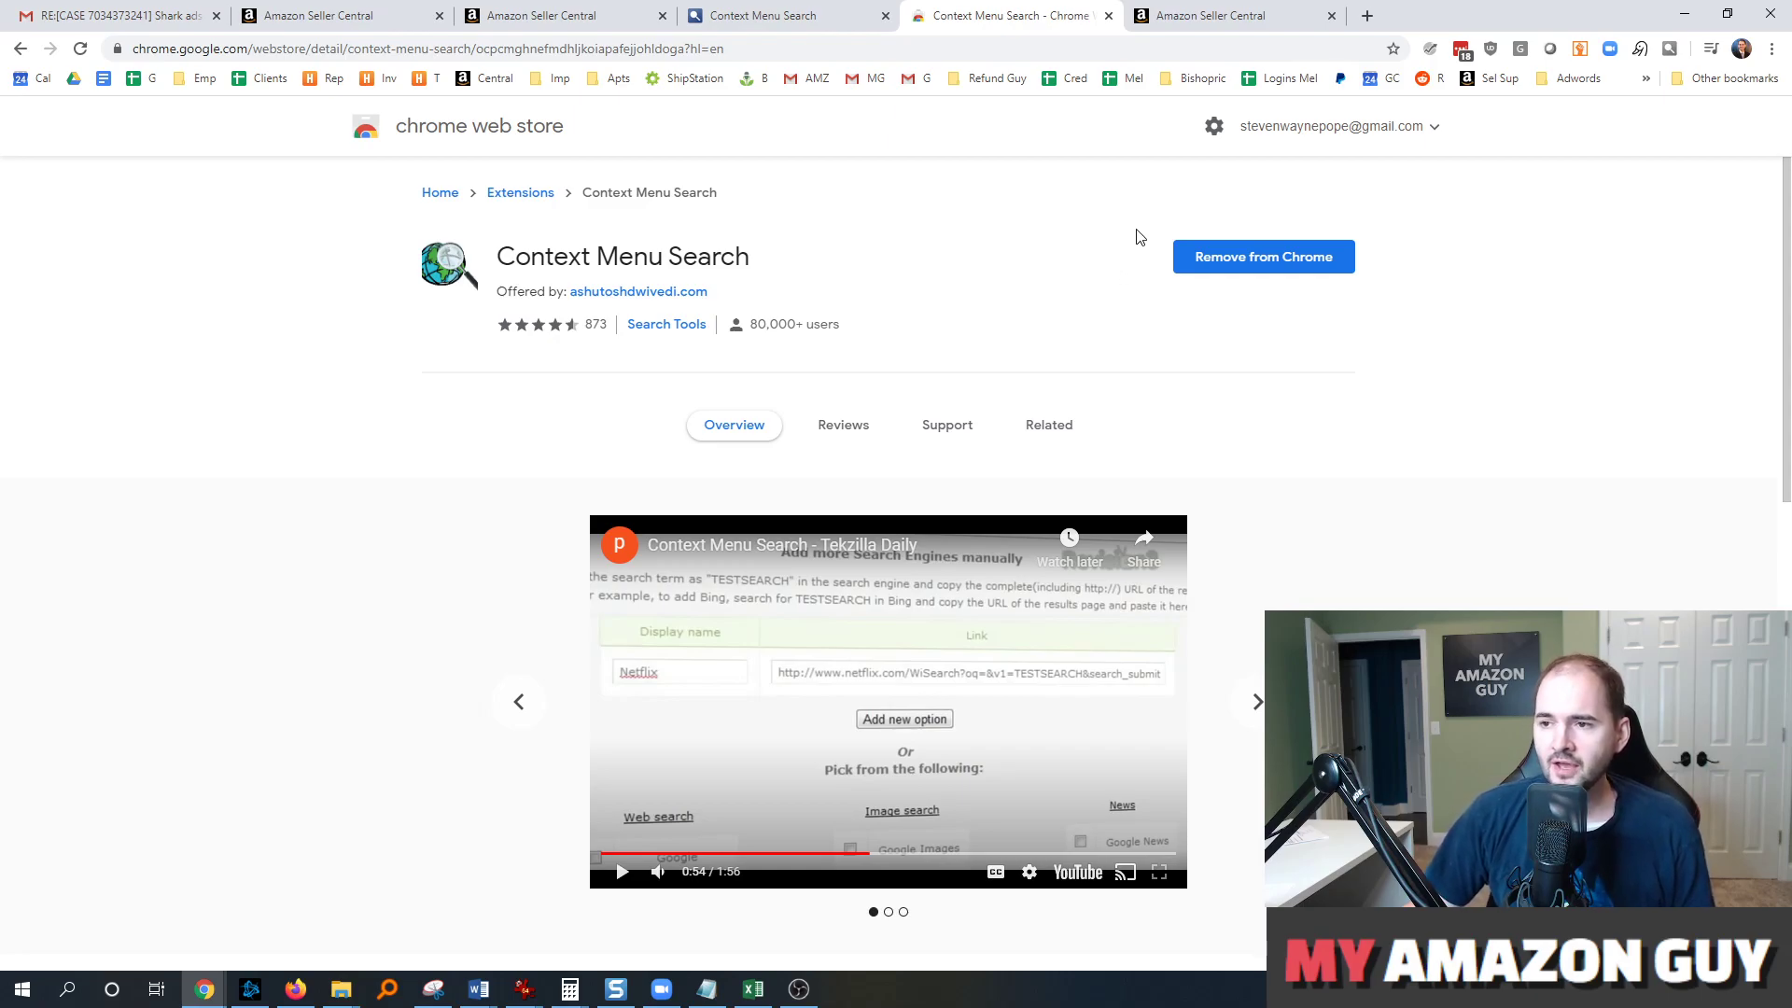
pyautogui.click(759, 15)
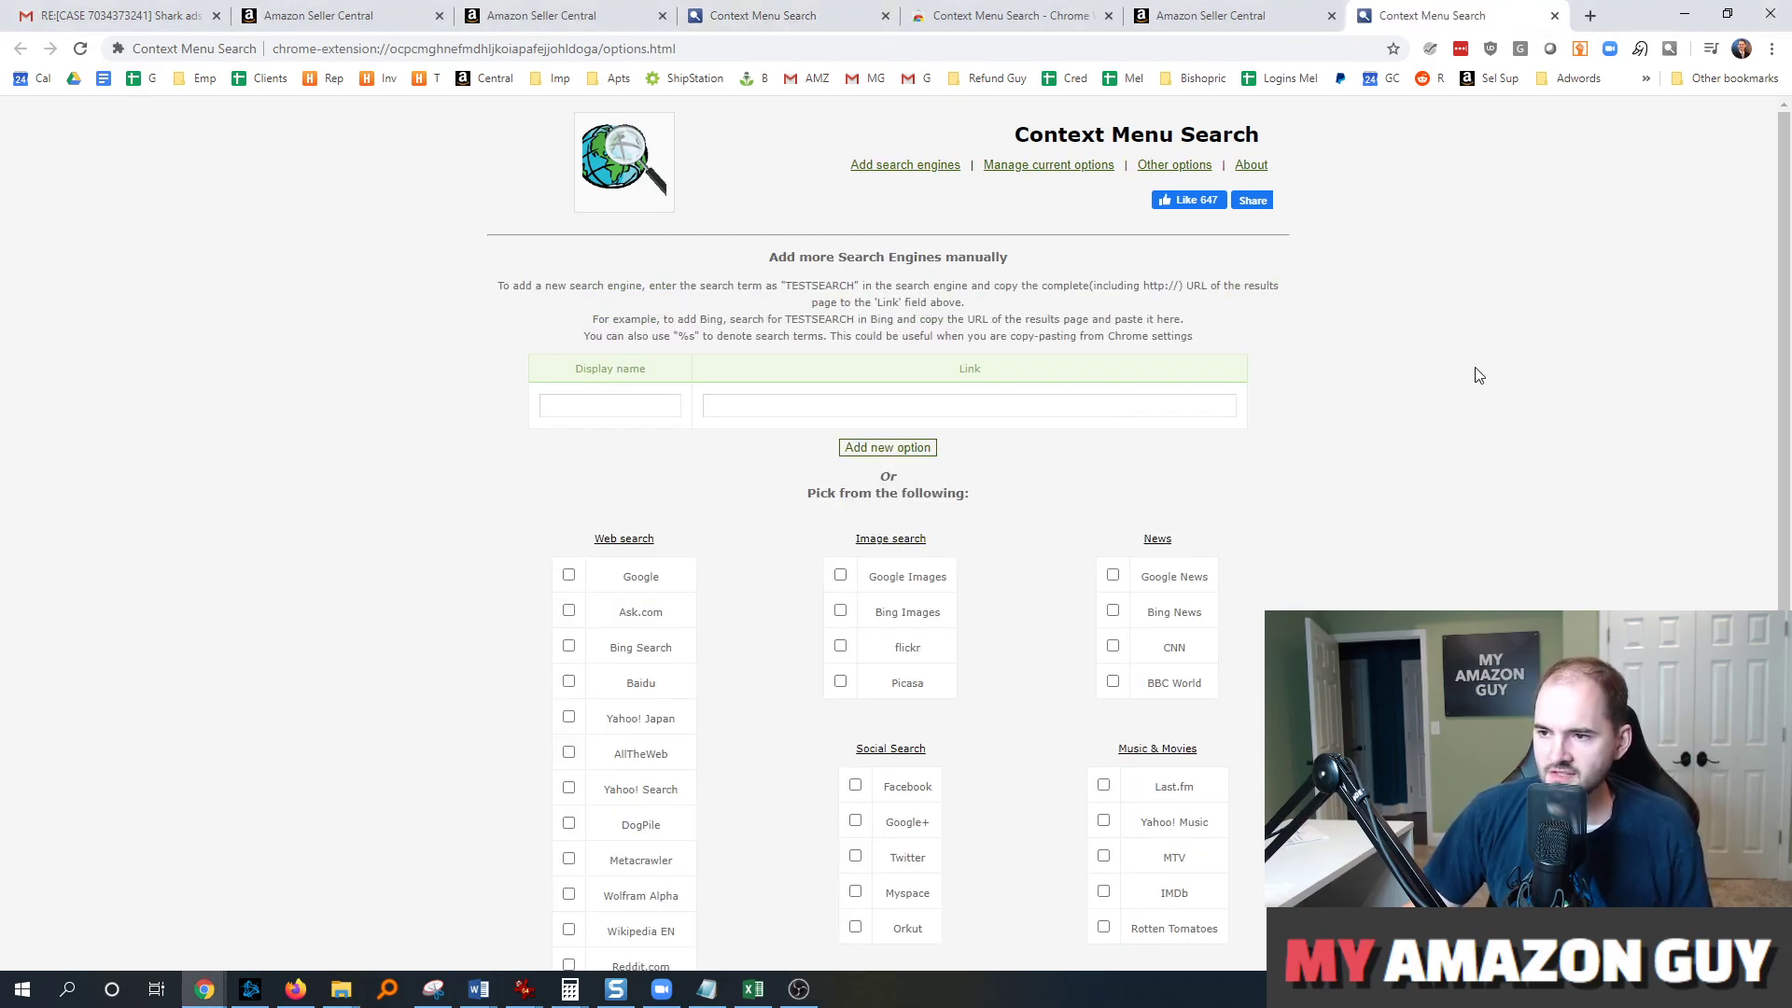
# - Enter 'nickname' as the Display name and copy the TESTSEARCH placeholder term
pyautogui.click(608, 405)
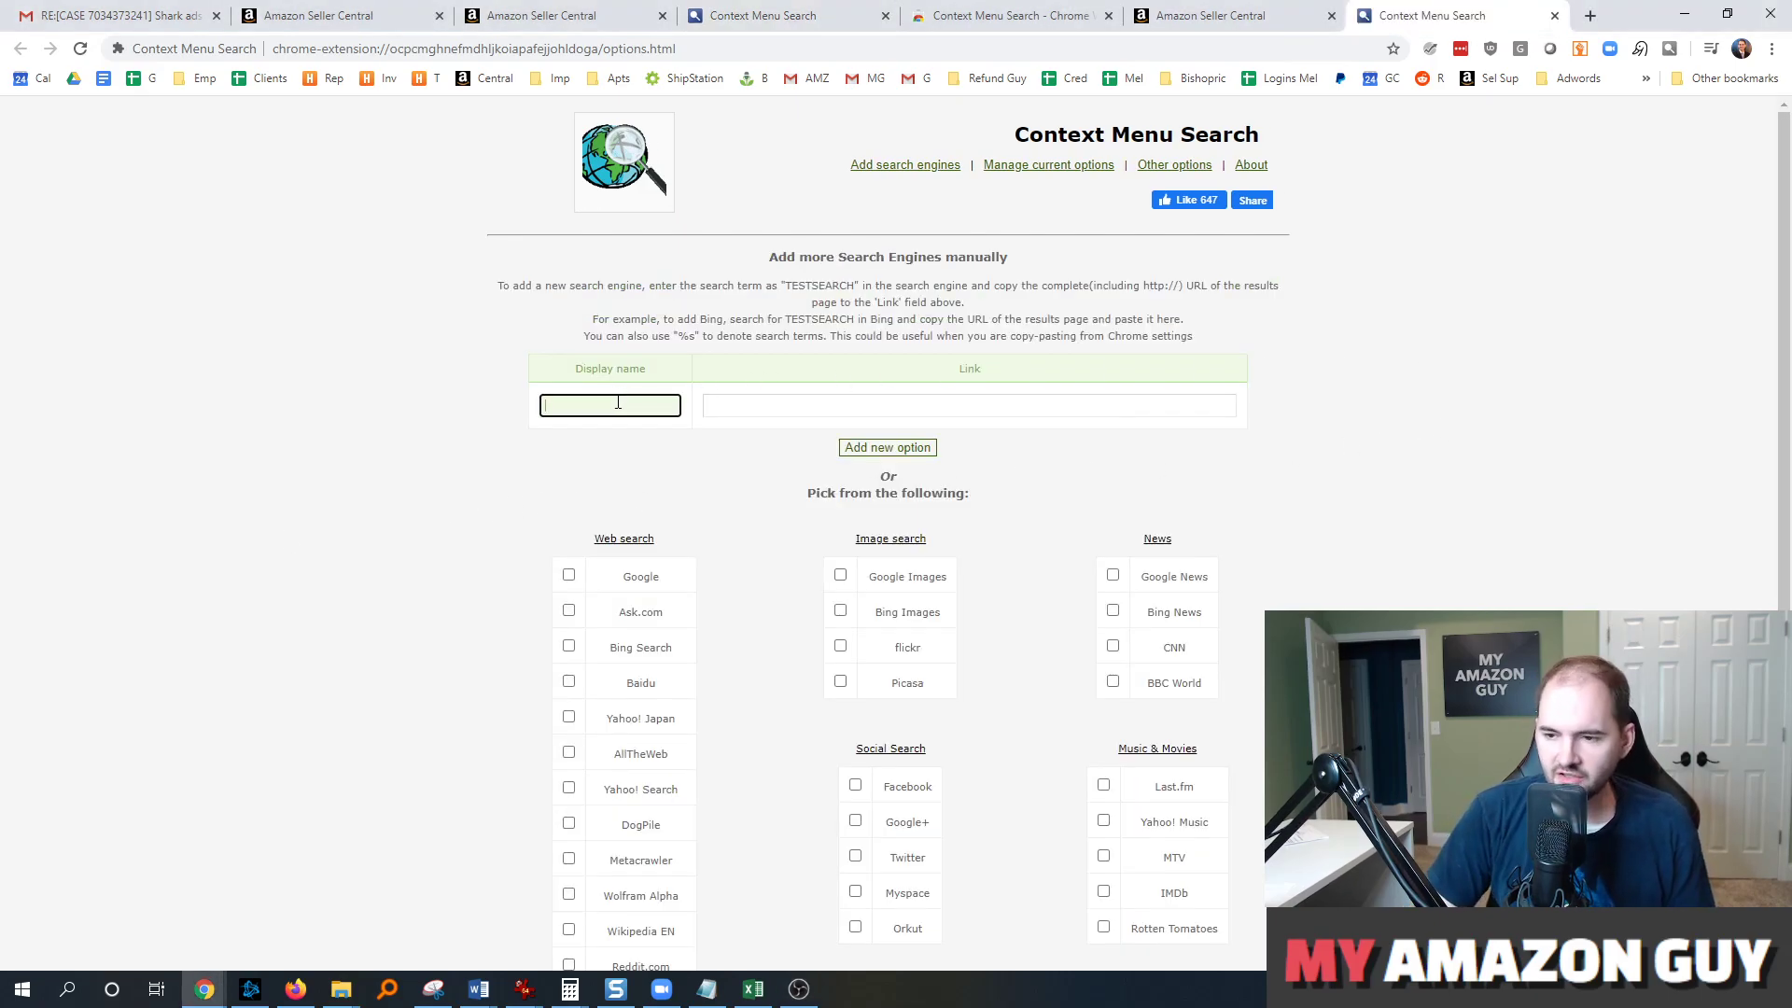
pyautogui.write('nickname')
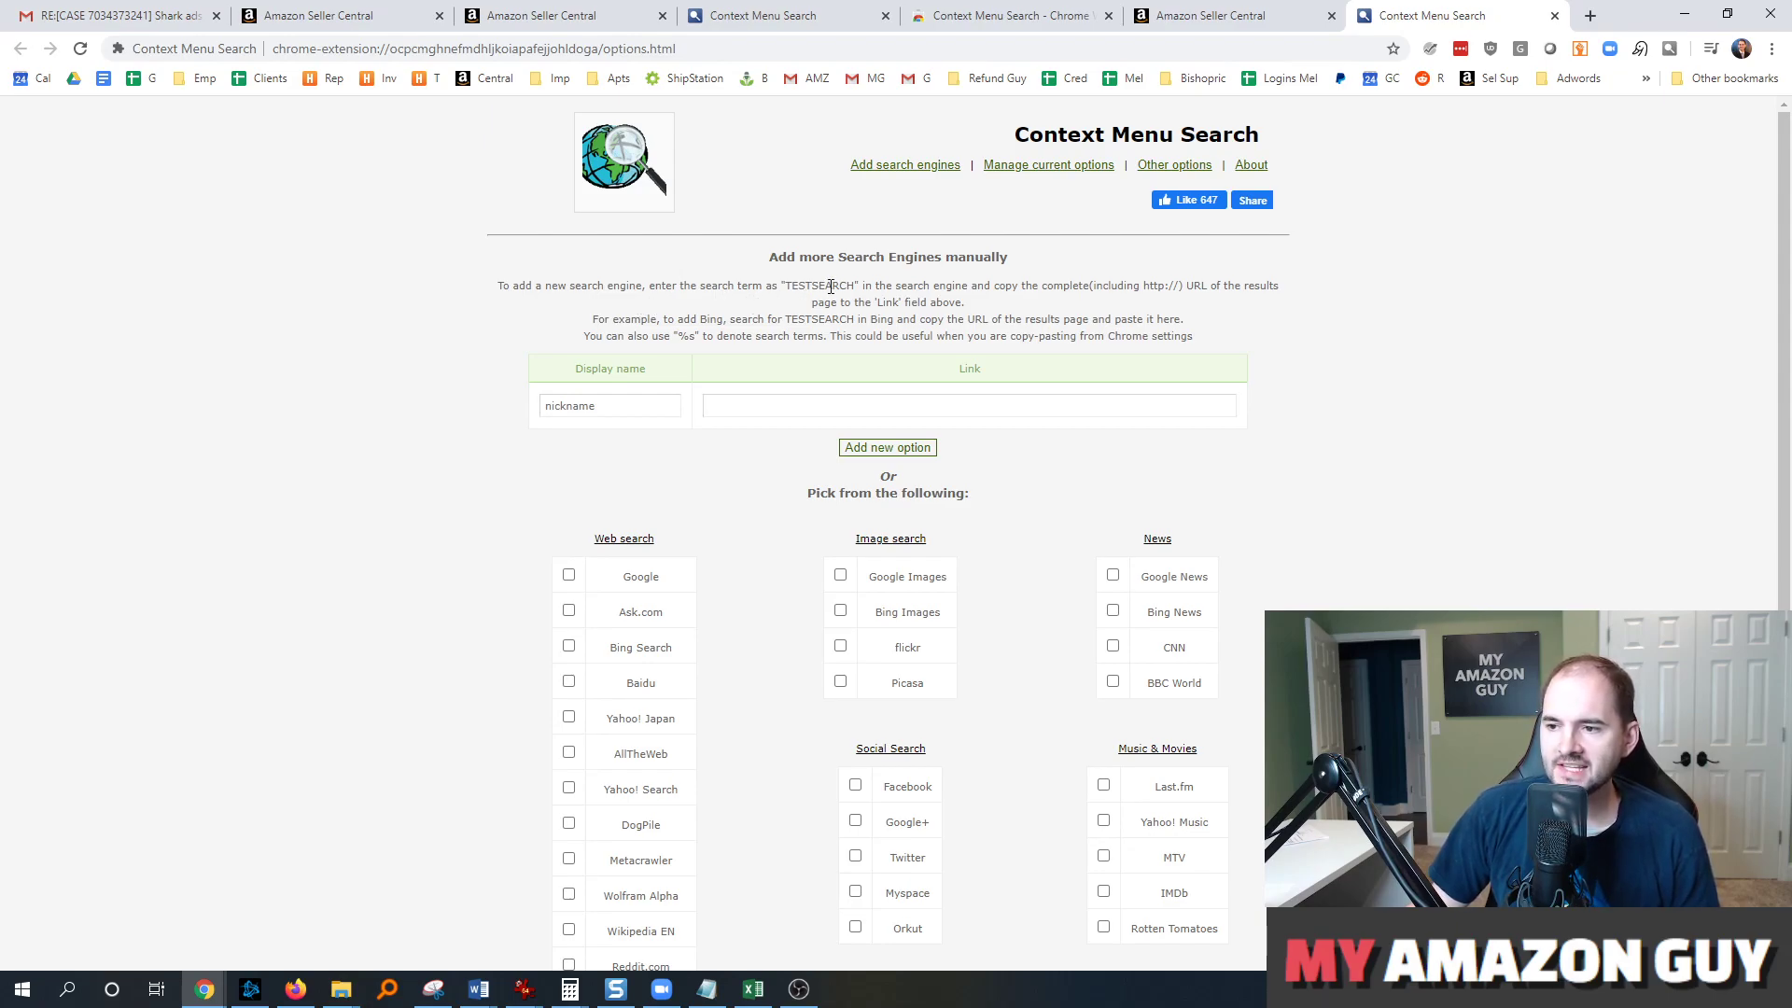
pyautogui.doubleClick(817, 284)
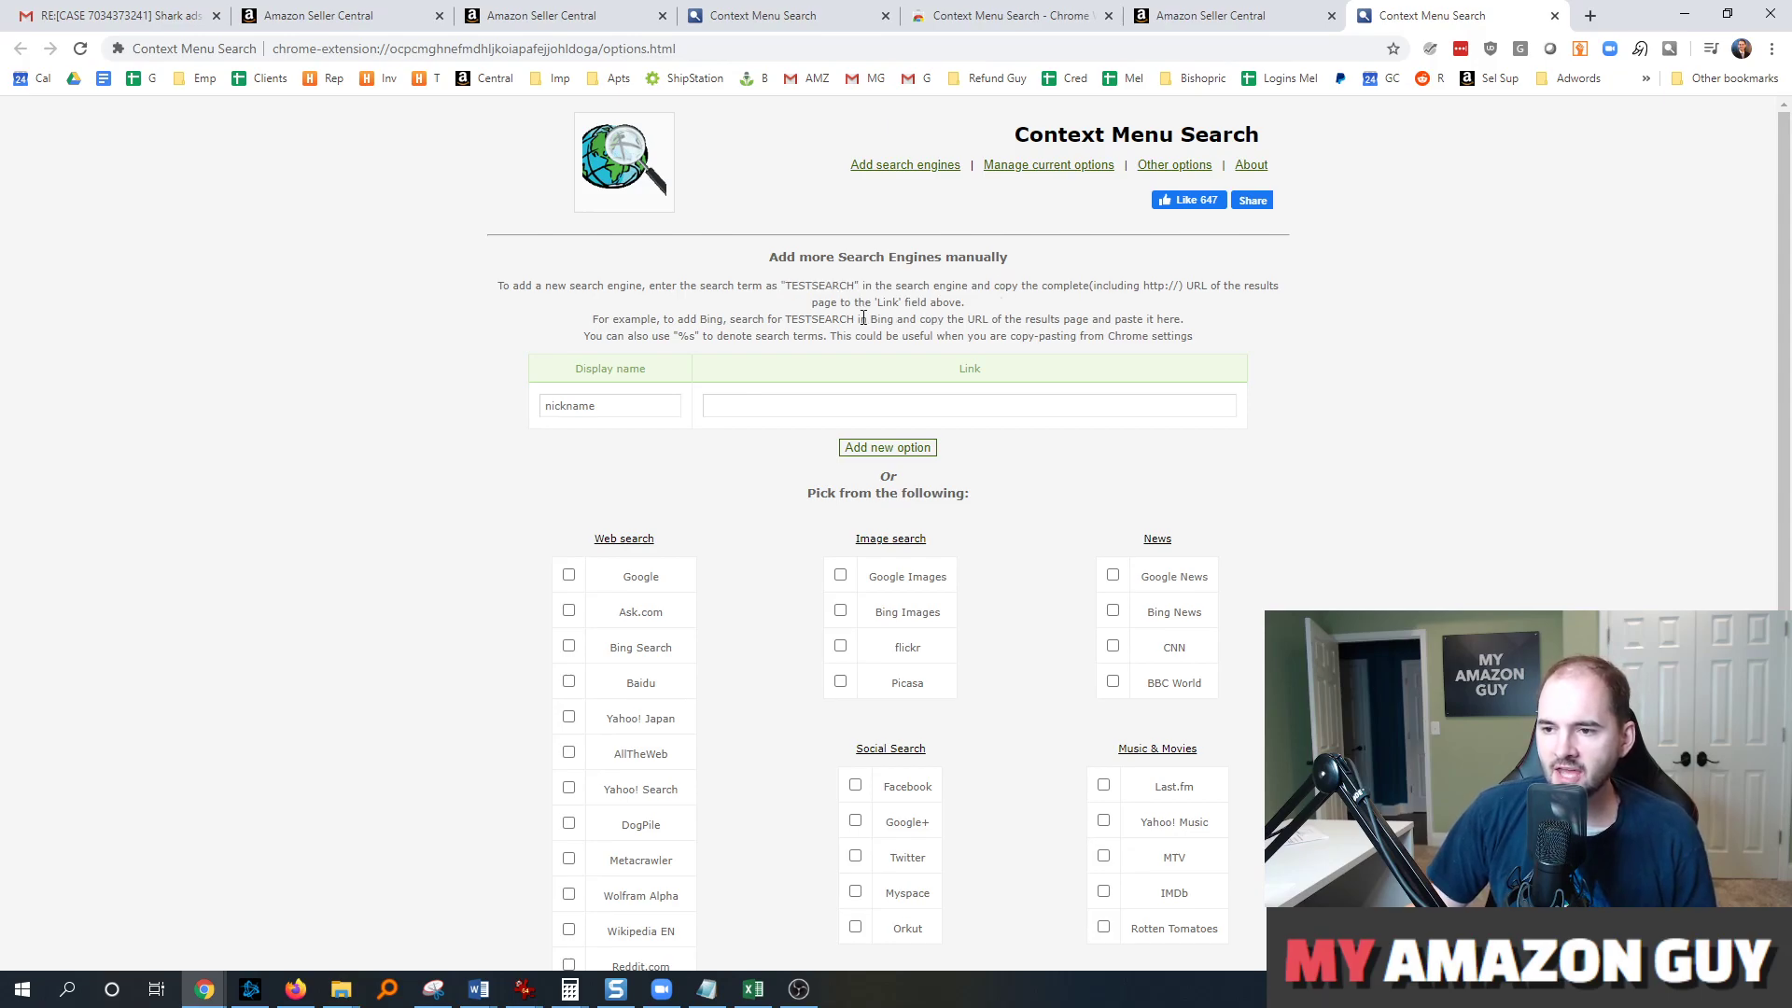
# - Search Amazon for TESTSEARCH in a new tab and return to the options page
pyautogui.click(968, 405)
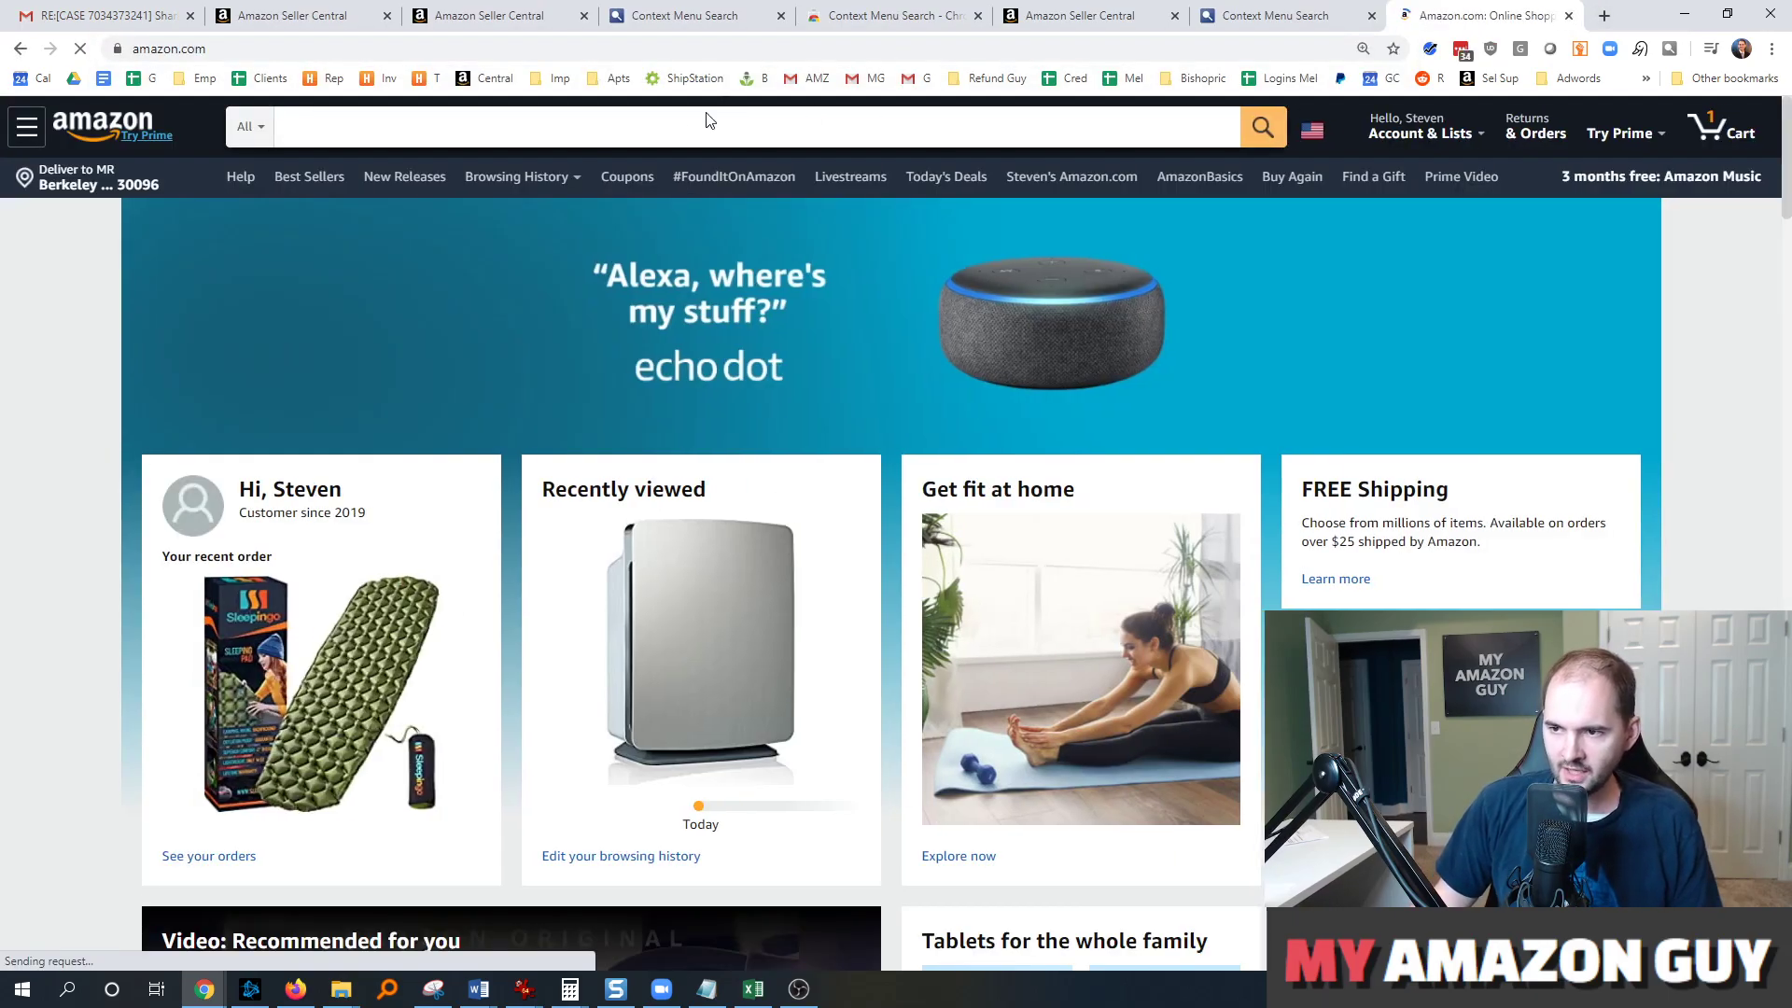
pyautogui.write('TESTSEARCH')
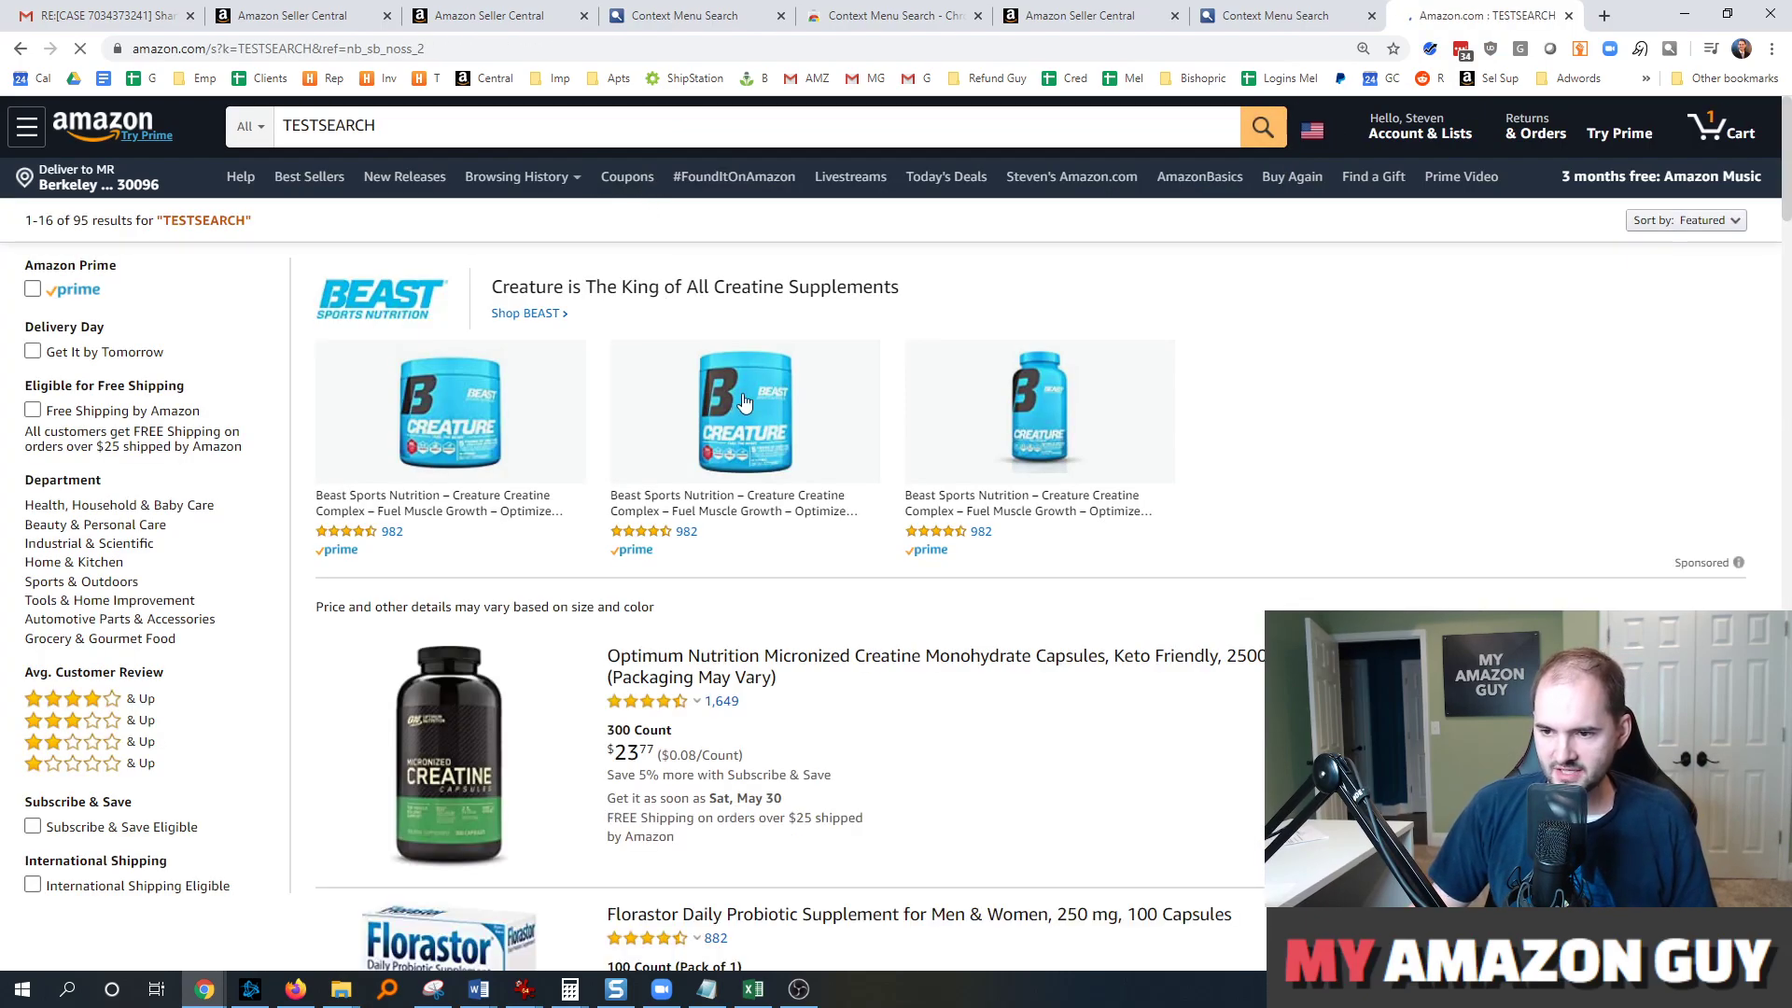
pyautogui.click(1284, 15)
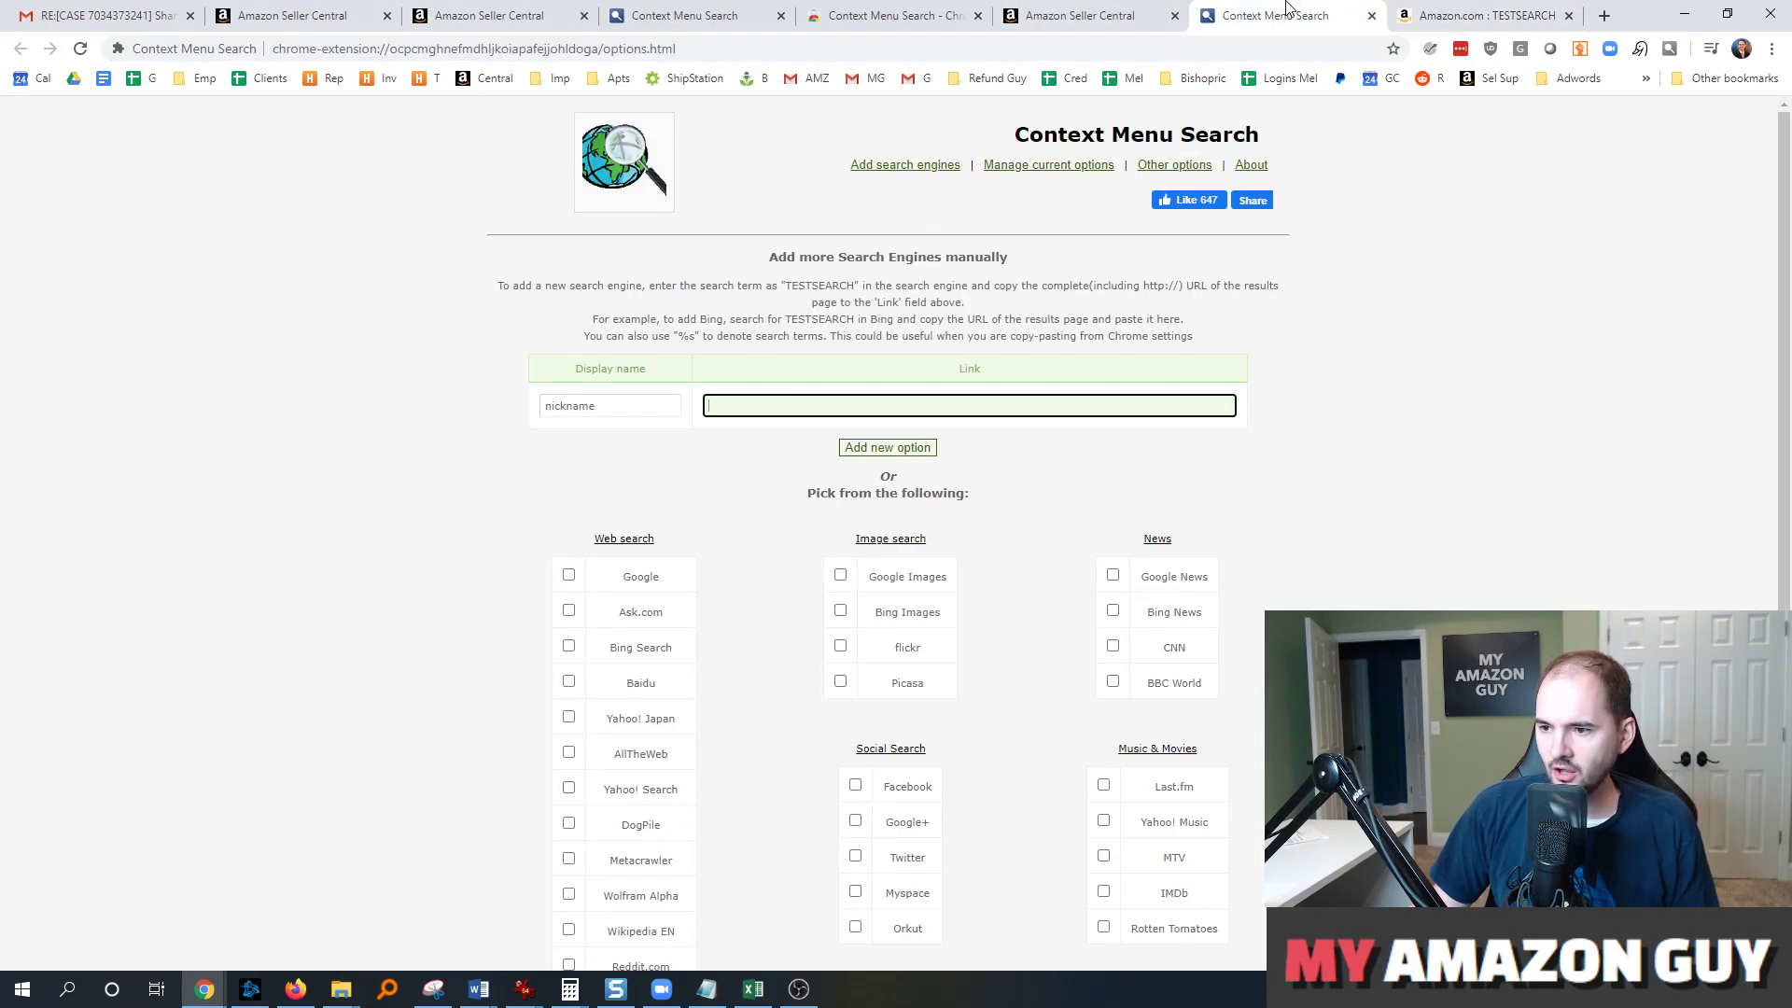
pyautogui.write('https://www.amazon.com/s?k=TESTSEARCH&ref=nb_sb_noss_2')
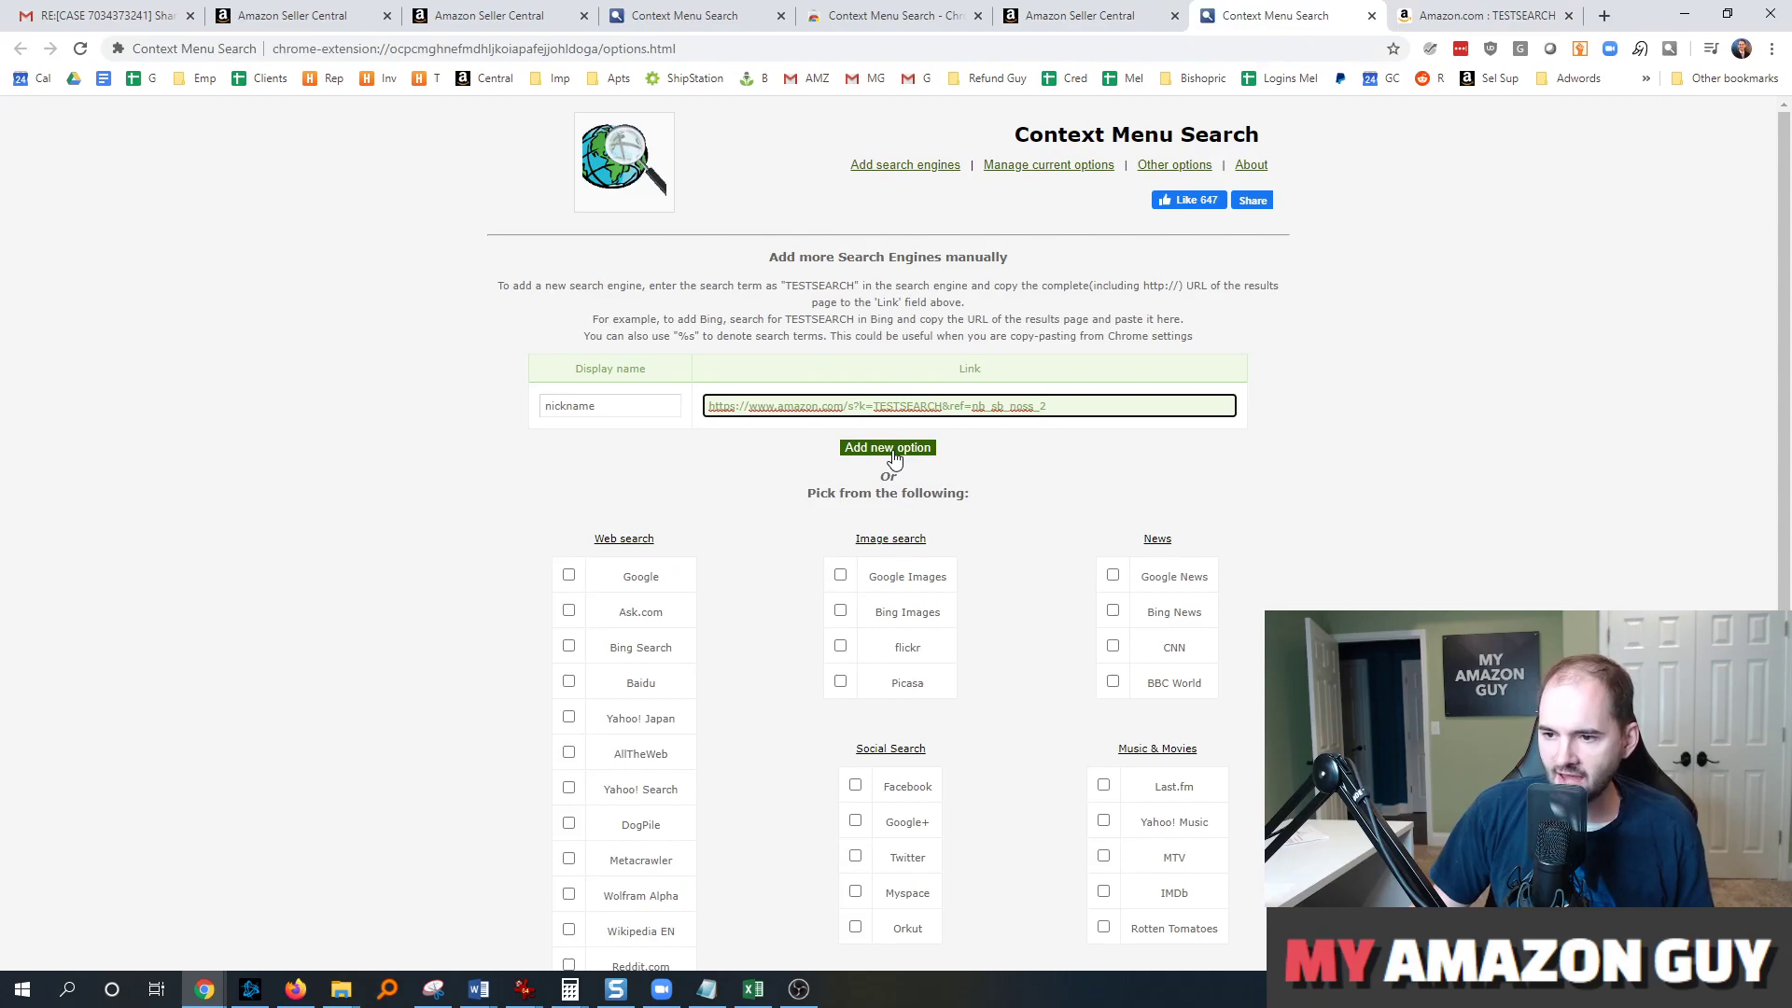
pyautogui.scroll(-3)
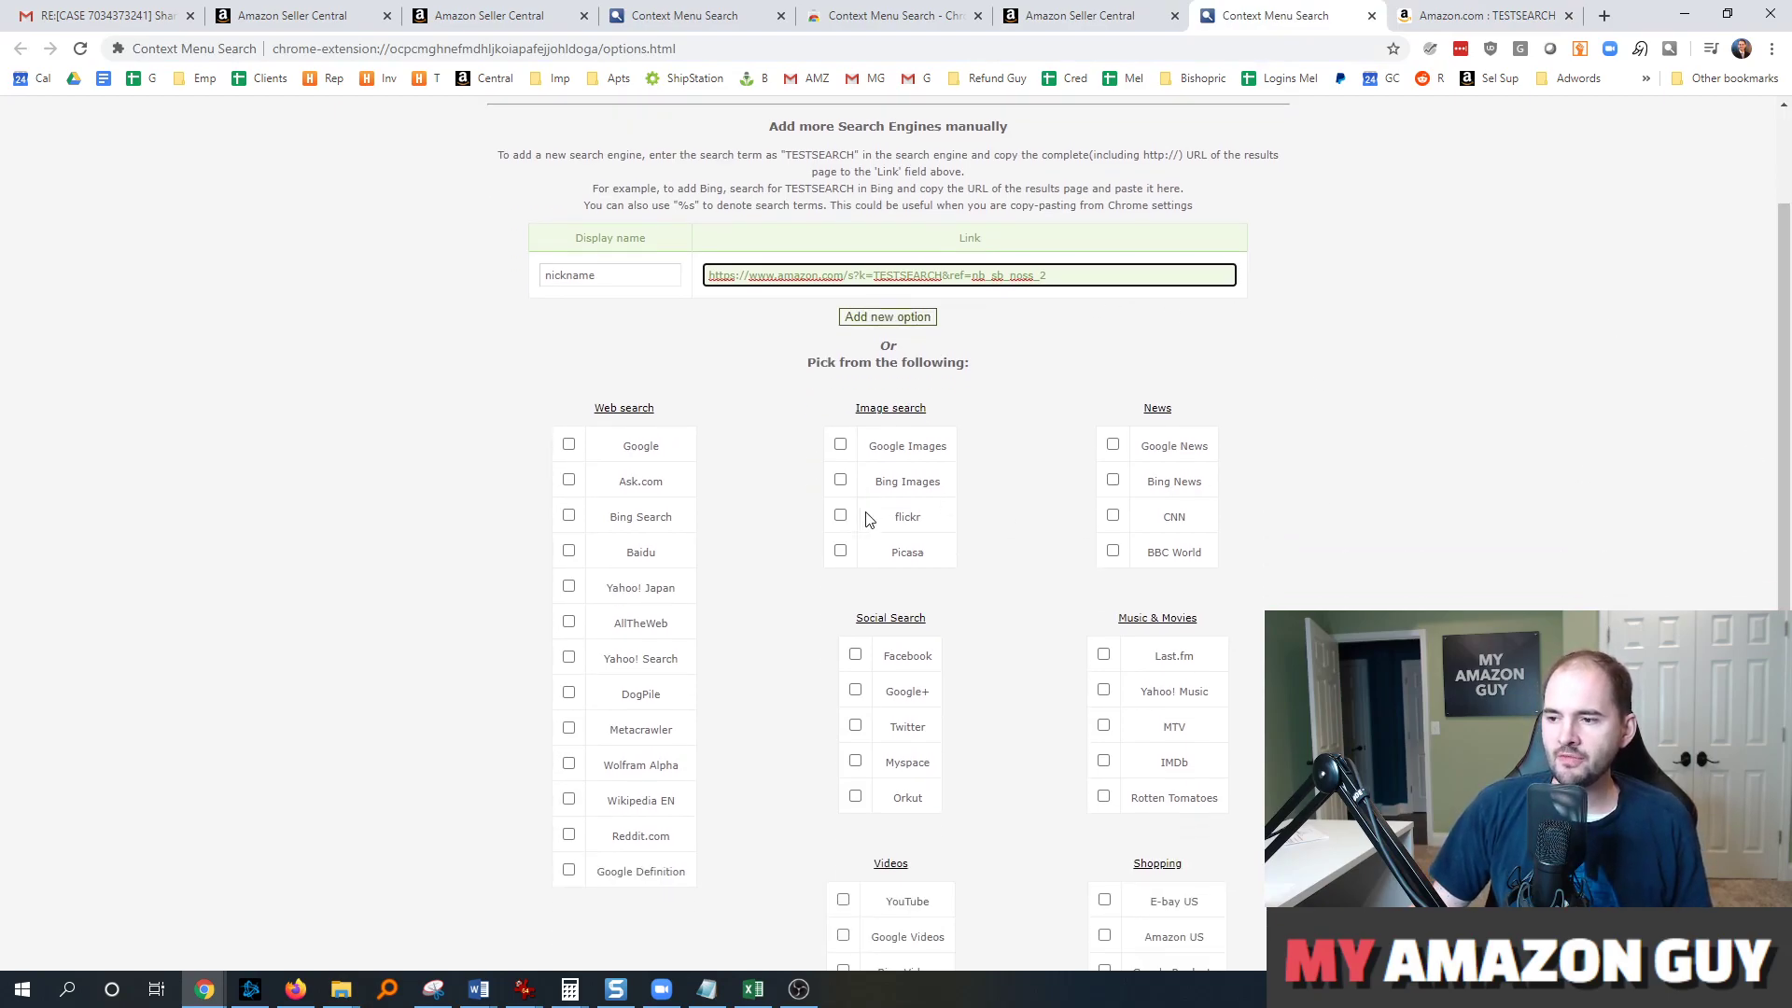
pyautogui.scroll(-3)
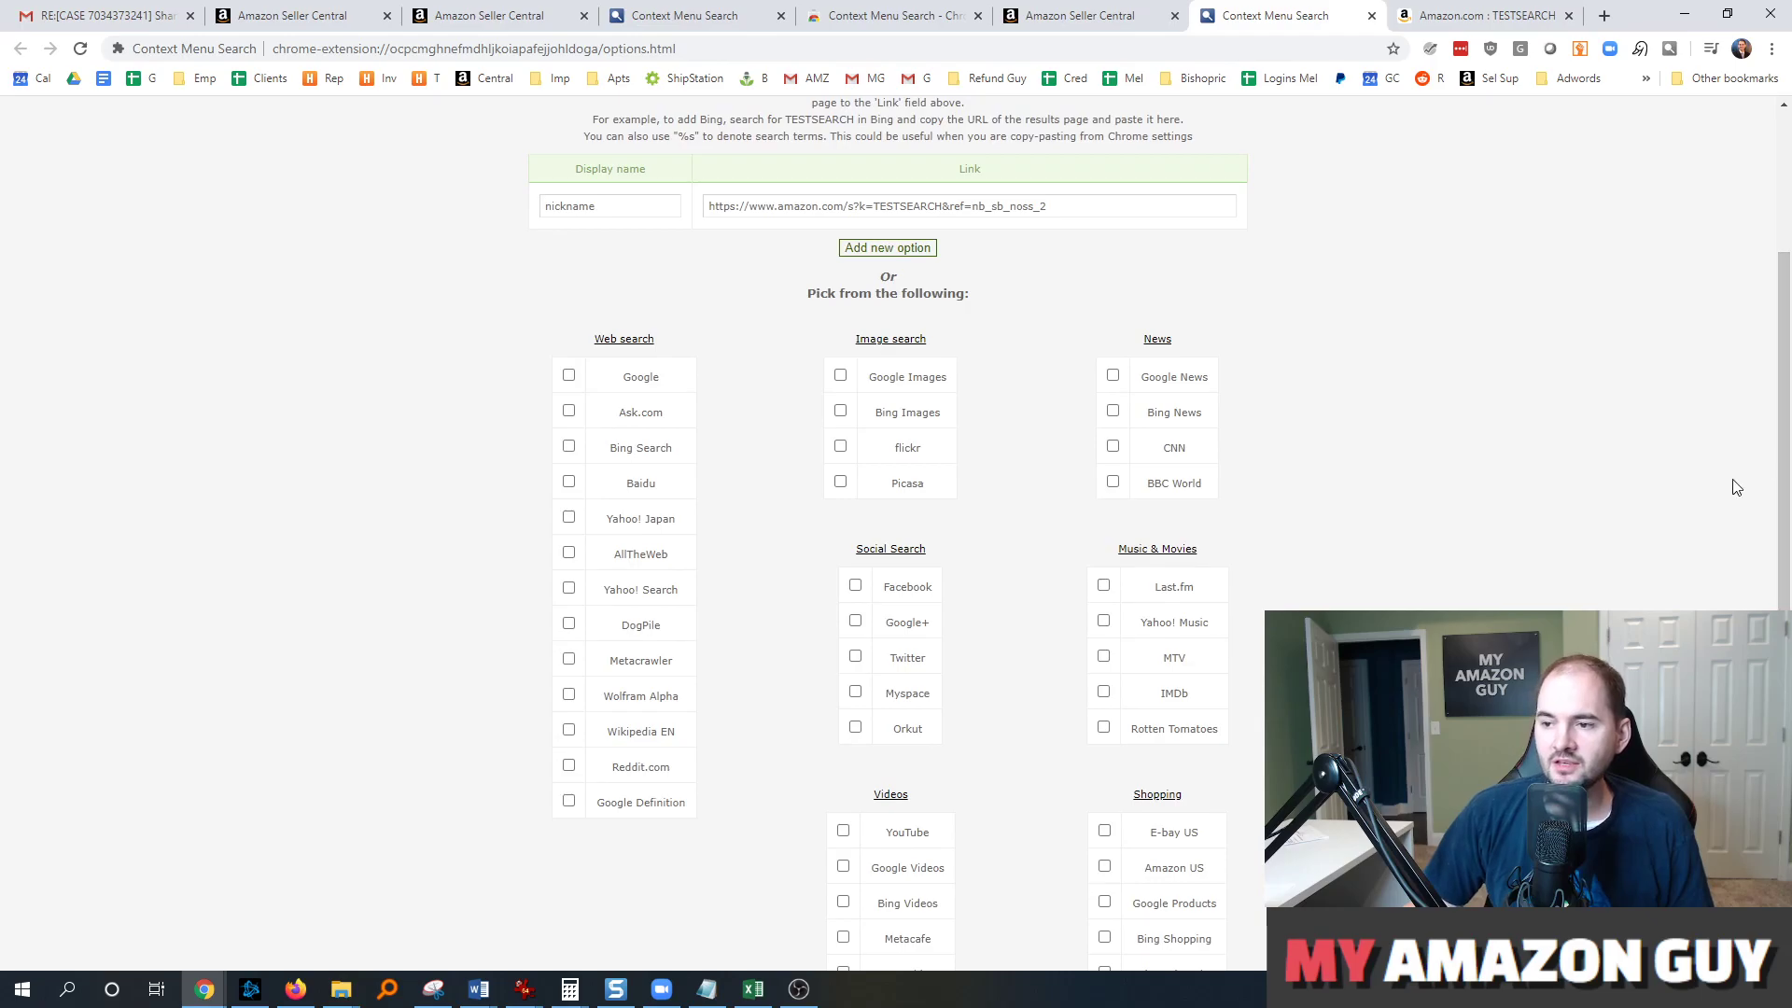
pyautogui.moveTo(1592, 421)
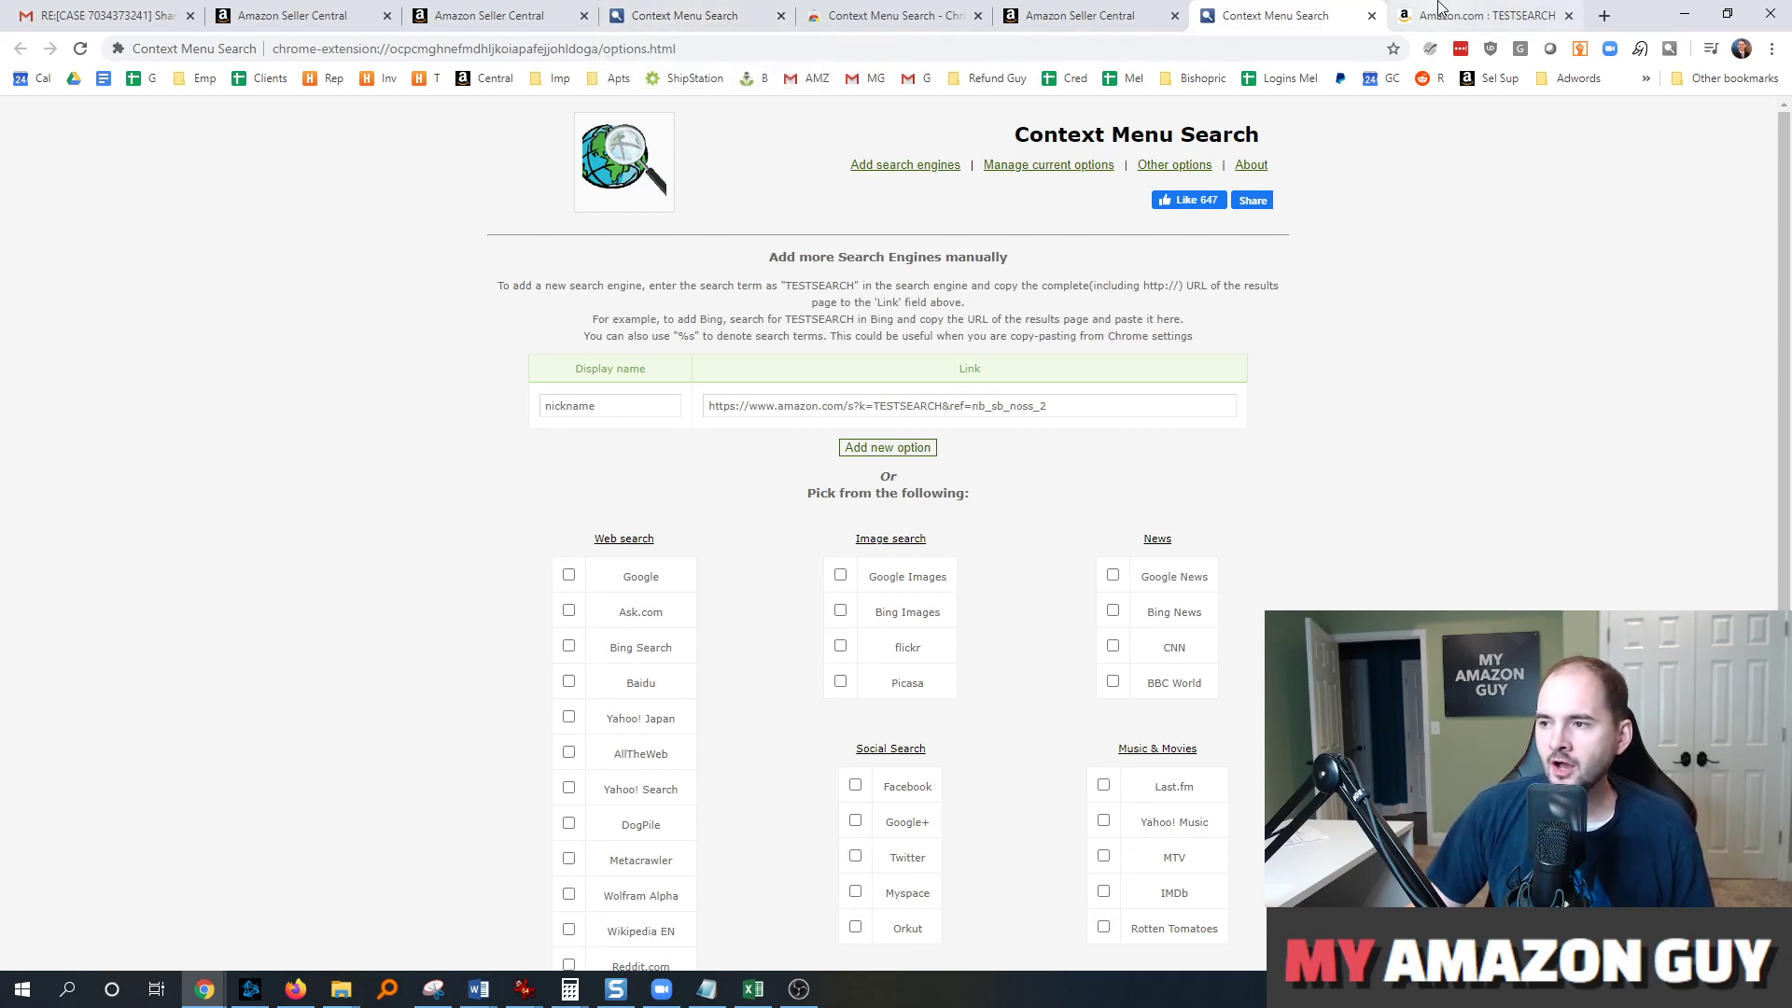
# - Load the myamazonguy.com homepage and expand its Services dropdown
pyautogui.click(1480, 14)
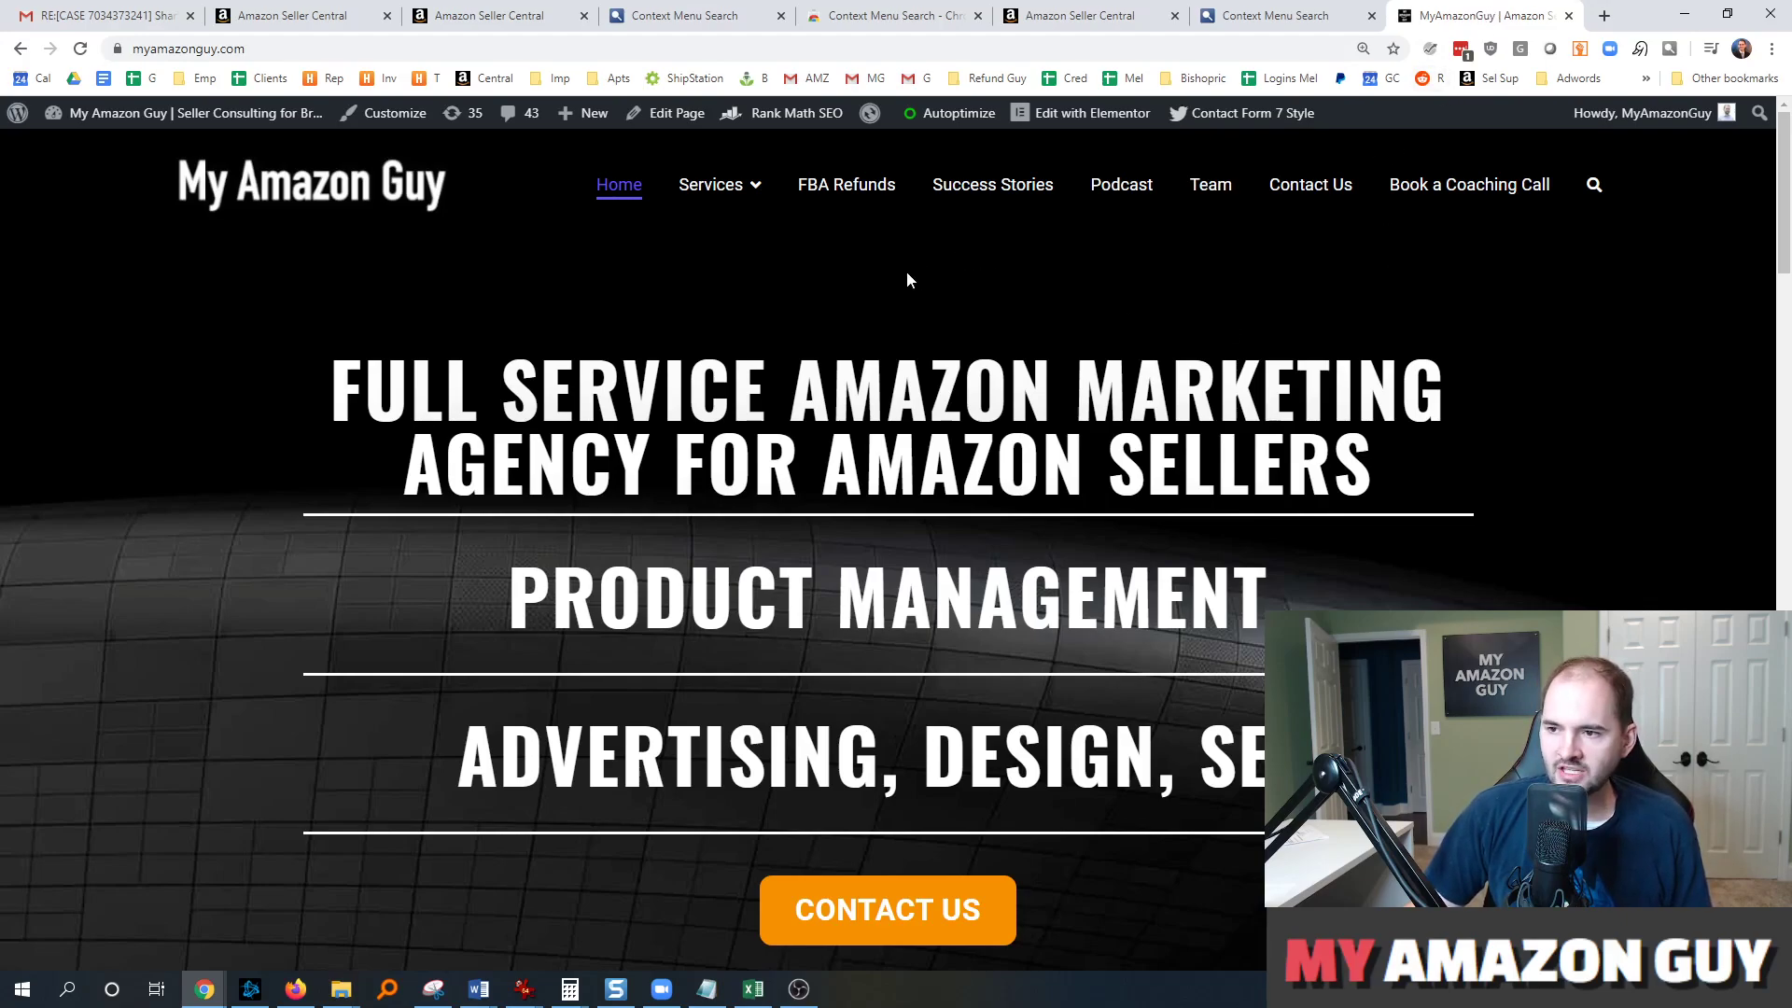
pyautogui.moveTo(767, 272)
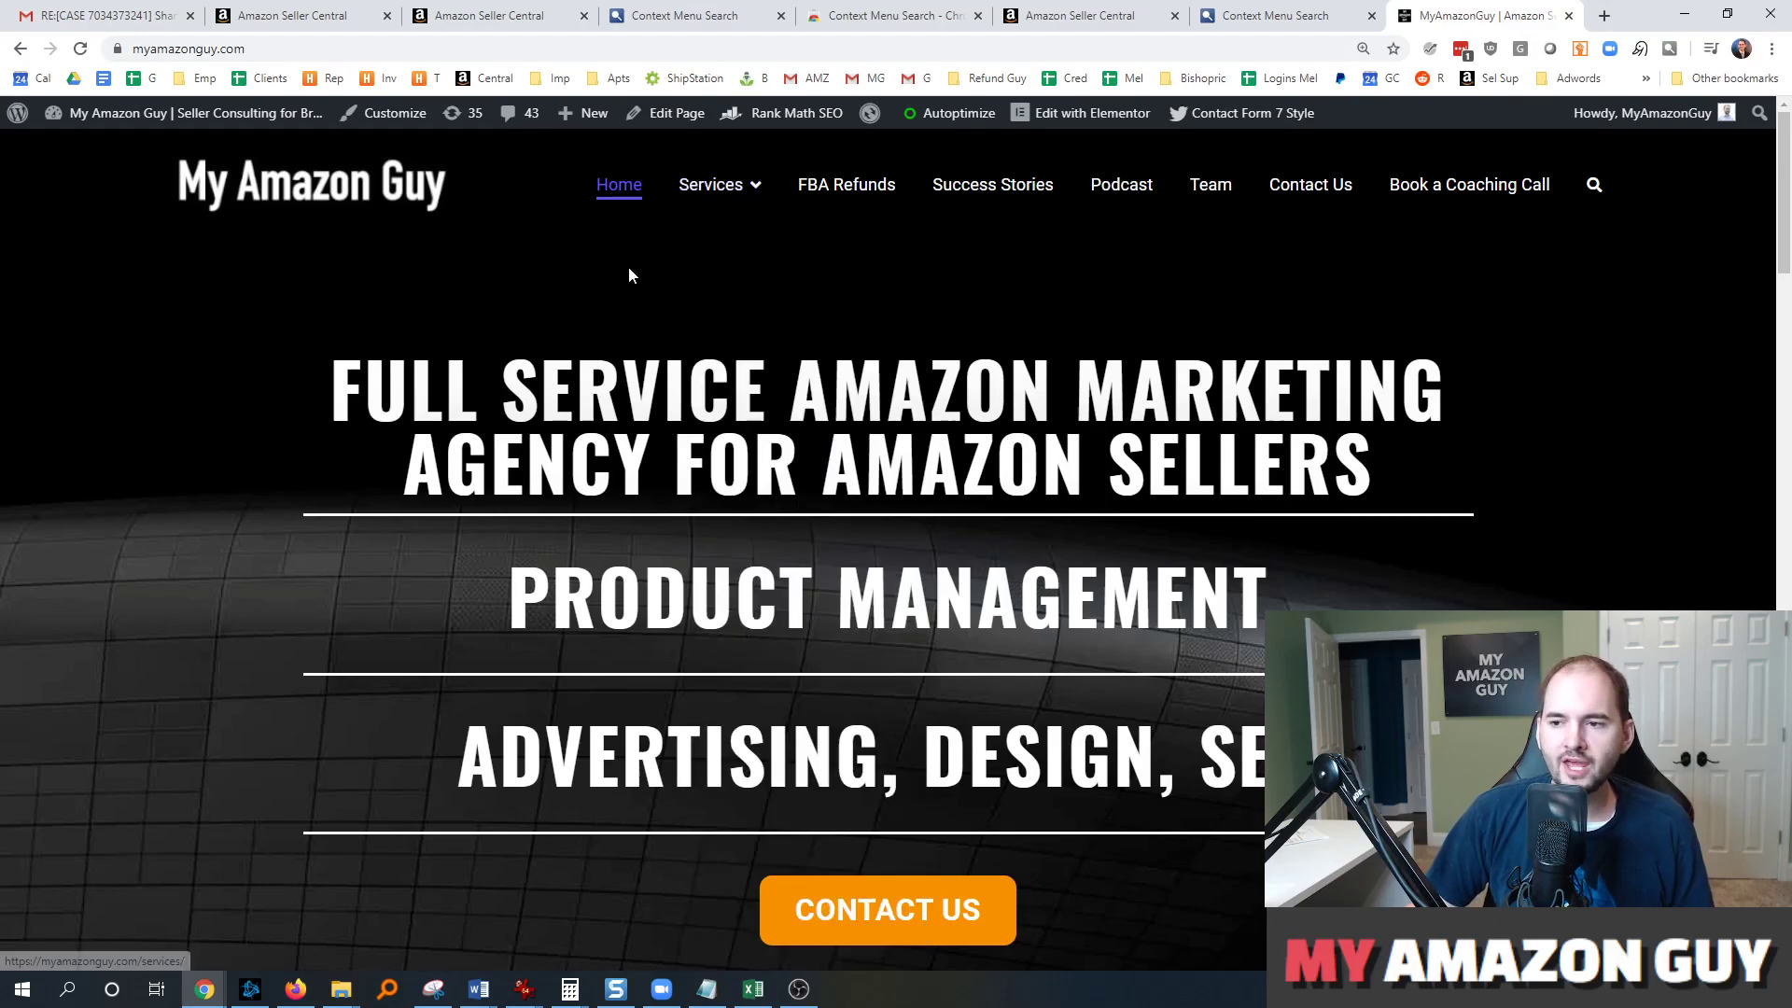
pyautogui.click(709, 185)
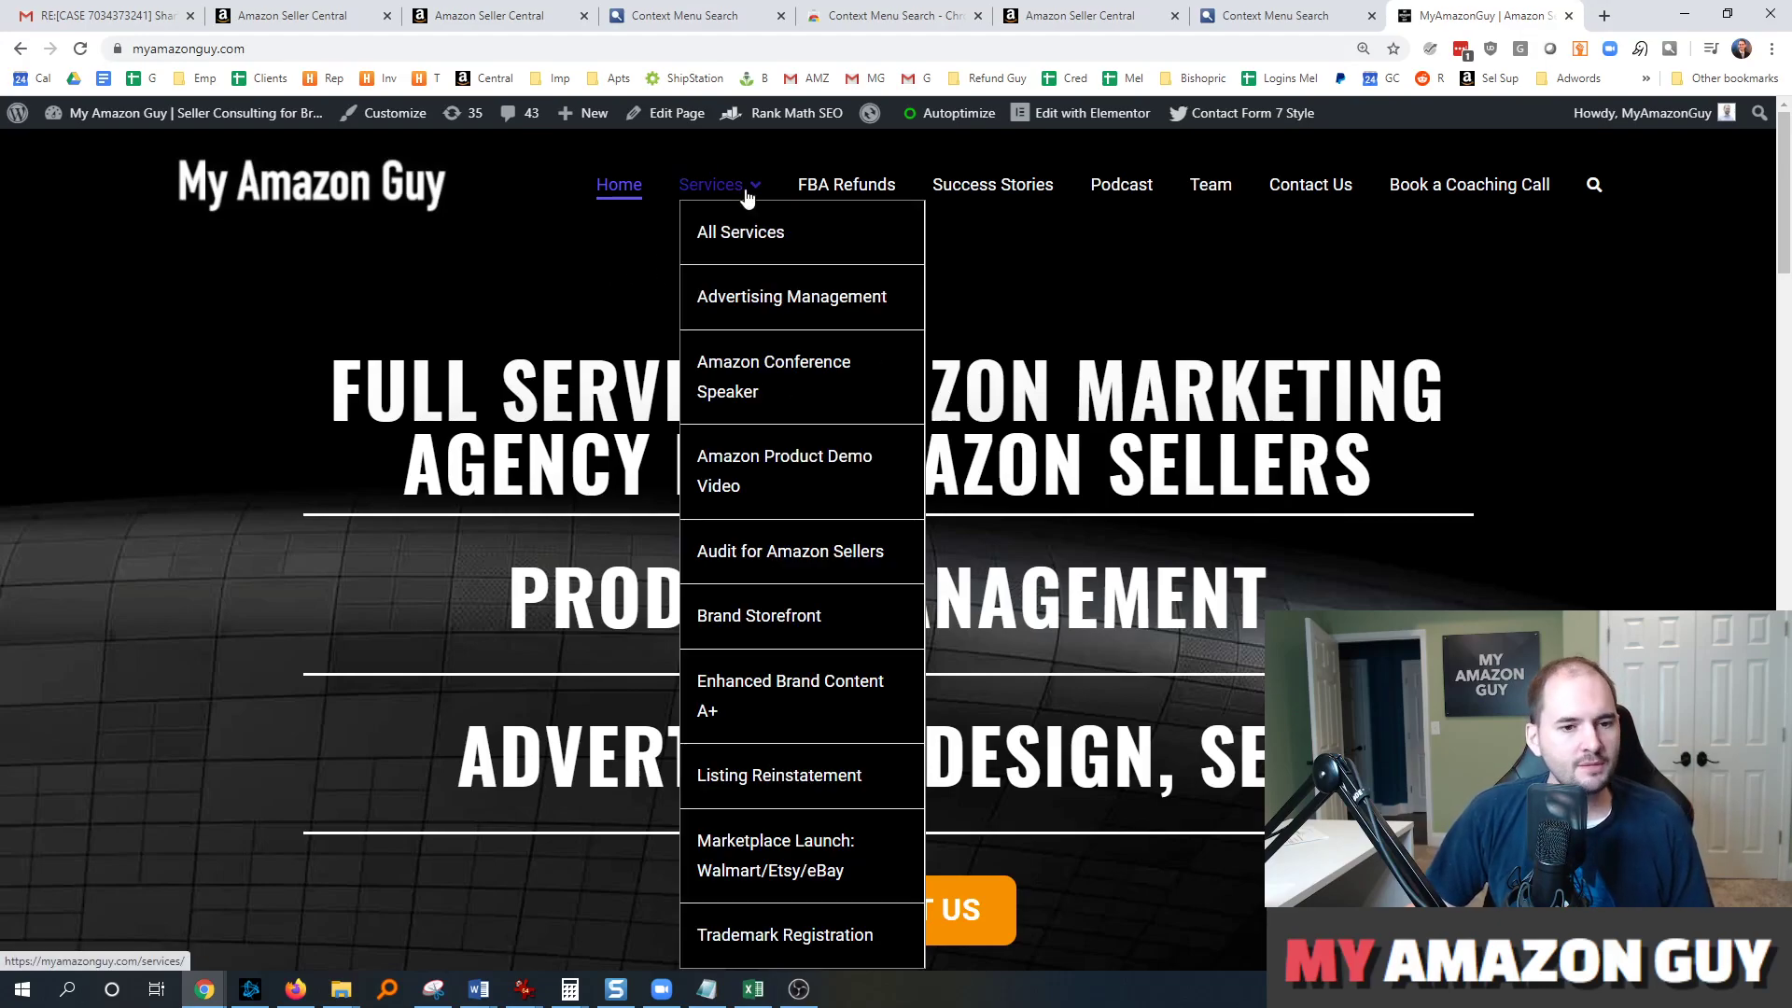